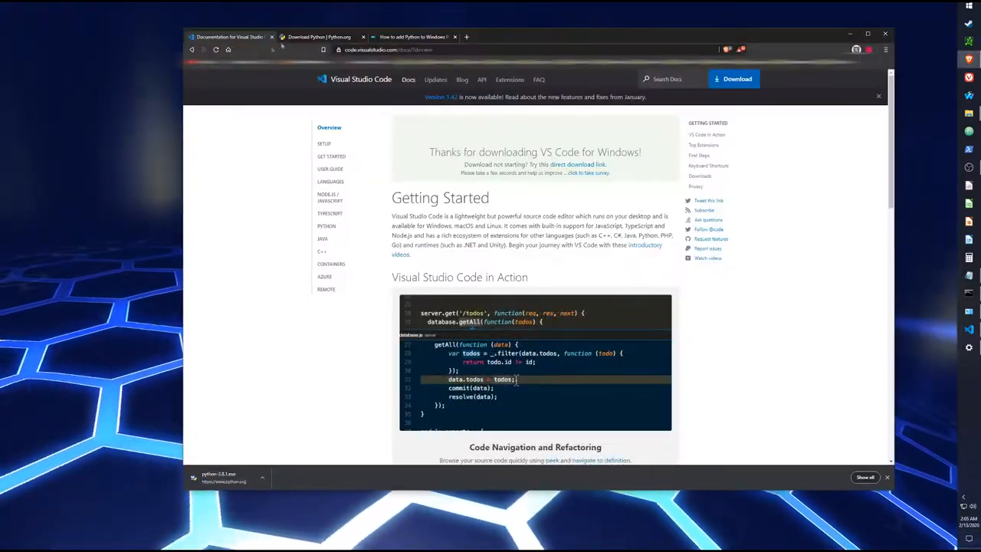
Minimize the Brave browser showing the VS Code download page
{"action": "left_click", "coordinate": [318, 37]}
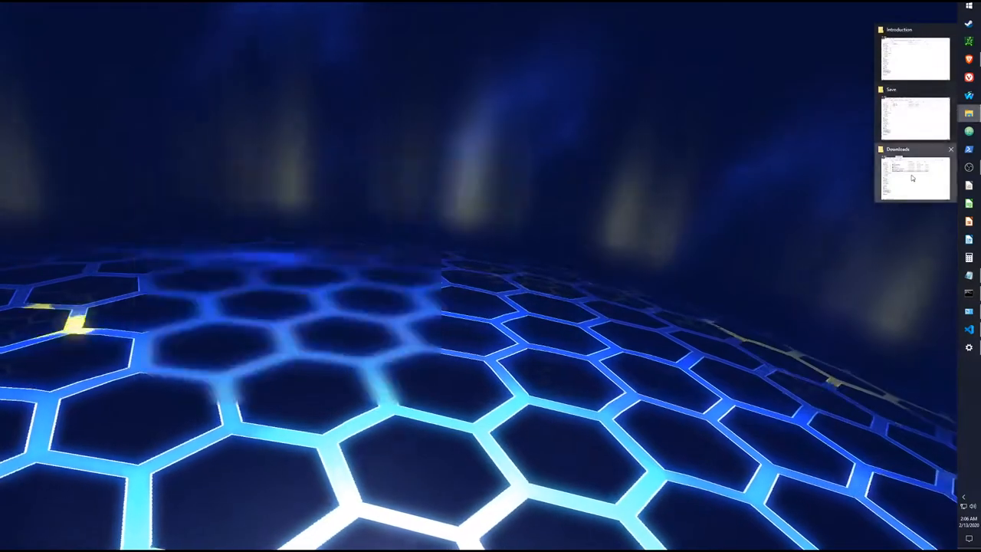
Bring up Downloads and open the python-3.8.1 installer's context menu to run as administrator
{"action": "left_click", "coordinate": [912, 178]}
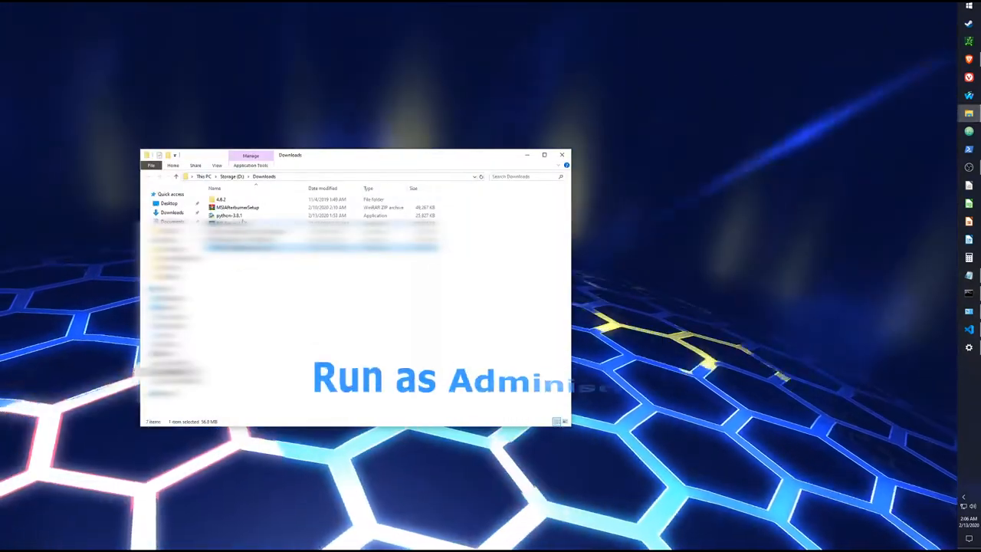
{"action": "right_click", "coordinate": [229, 215]}
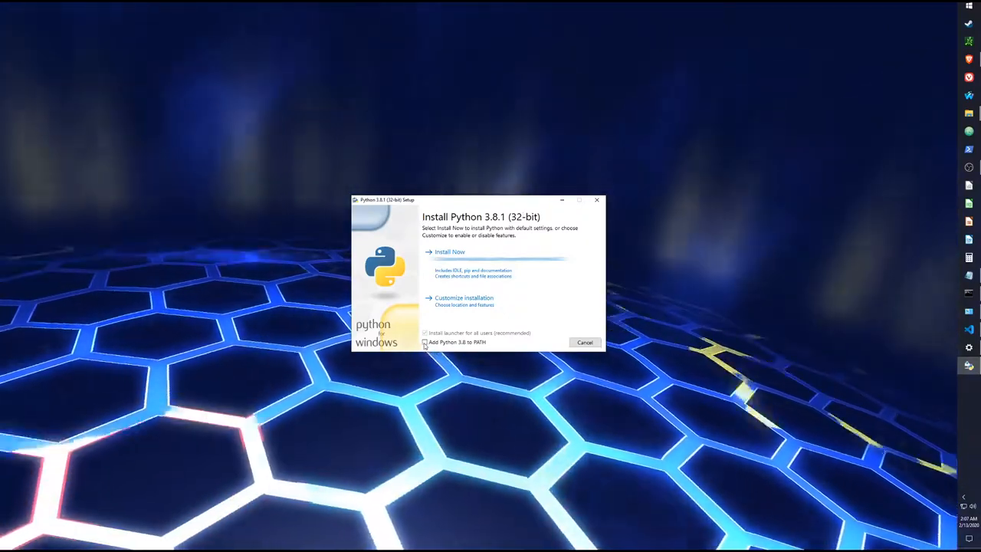
Tick 'Add Python 3.8 to PATH' in the Python 3.8.1 installer
{"action": "left_click", "coordinate": [424, 342]}
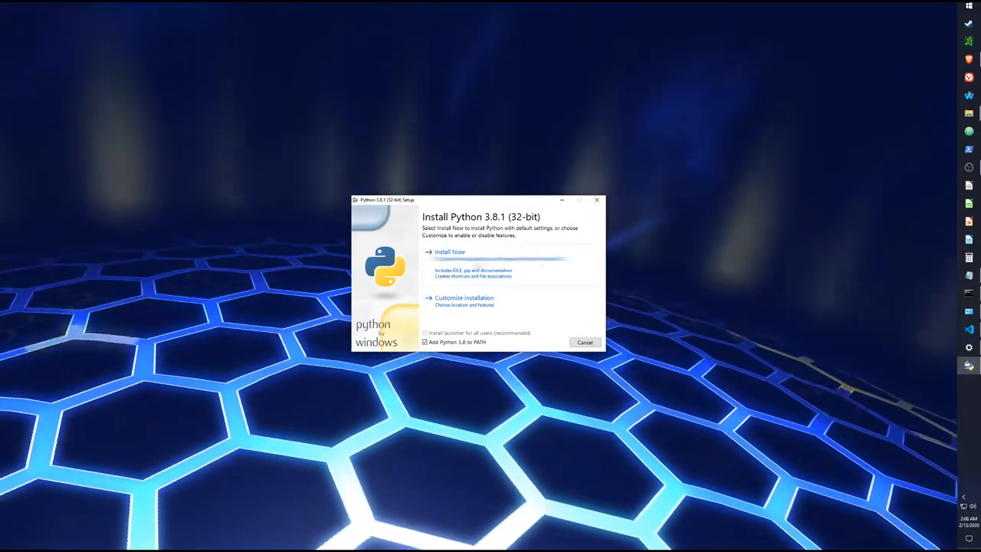
Start Install Now for Python 3.8.1 with default settings
{"action": "left_click", "coordinate": [449, 251]}
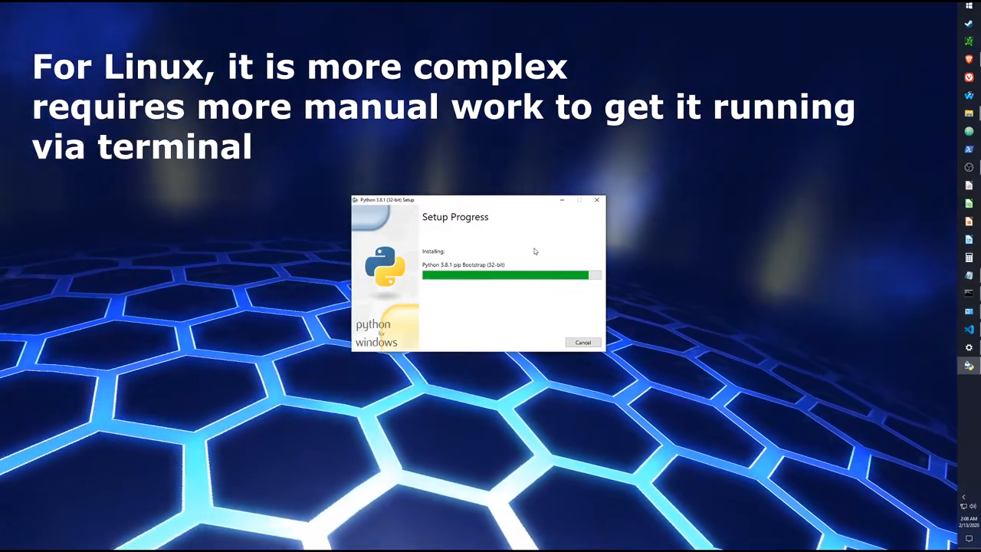
{"action": "mouse_move", "coordinate": [472, 252]}
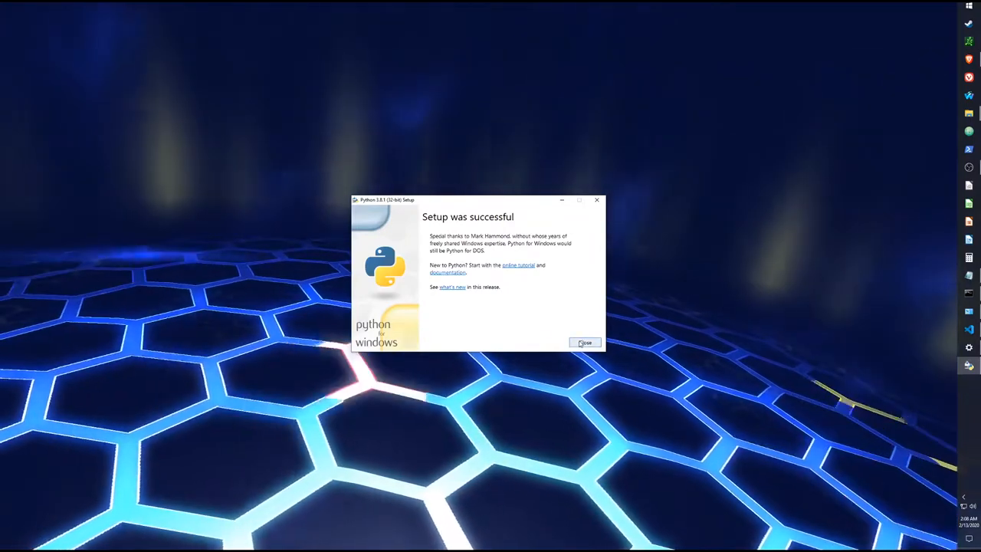
Close the finished Python setup and bring up Windows Settings to check installed apps
{"action": "left_click", "coordinate": [585, 342]}
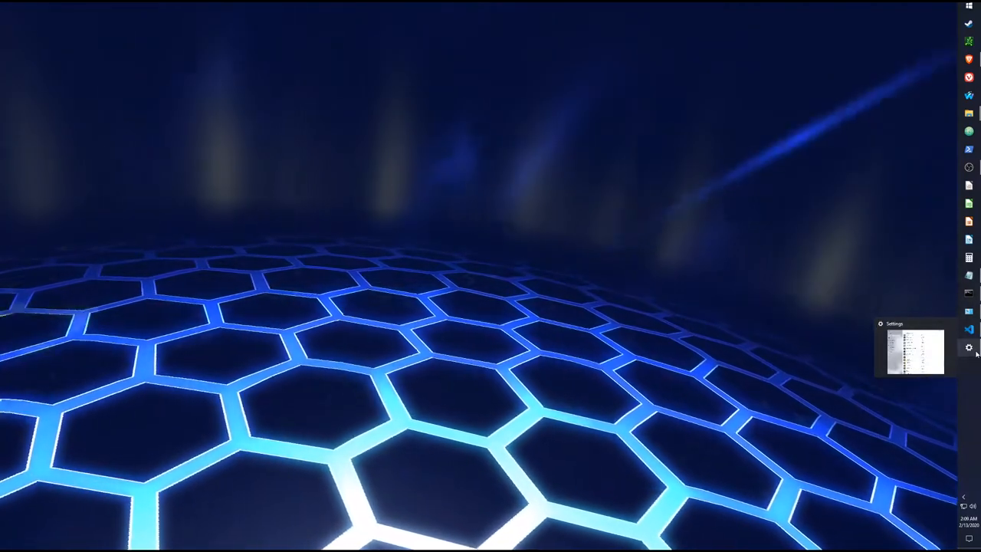
{"action": "left_click", "coordinate": [912, 349]}
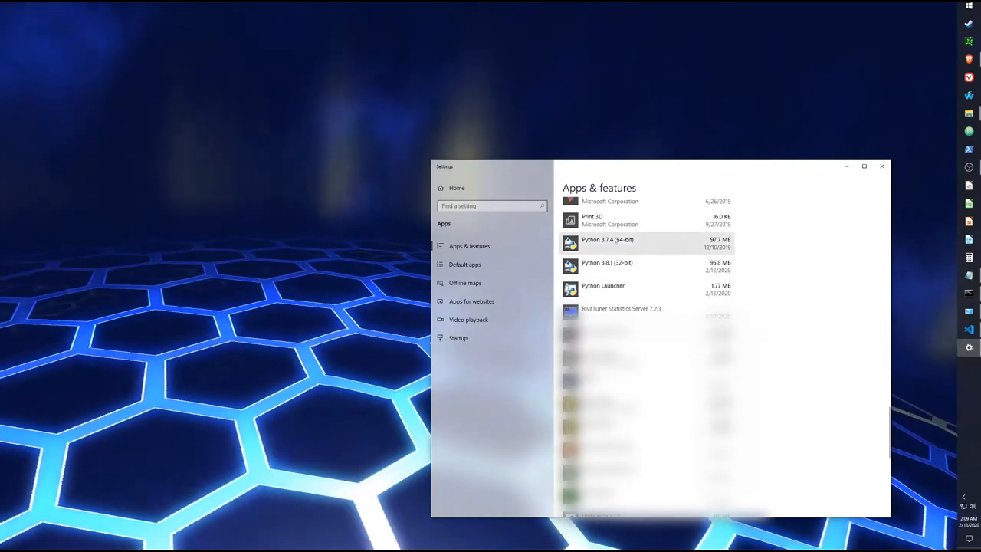
{"action": "mouse_move", "coordinate": [585, 245]}
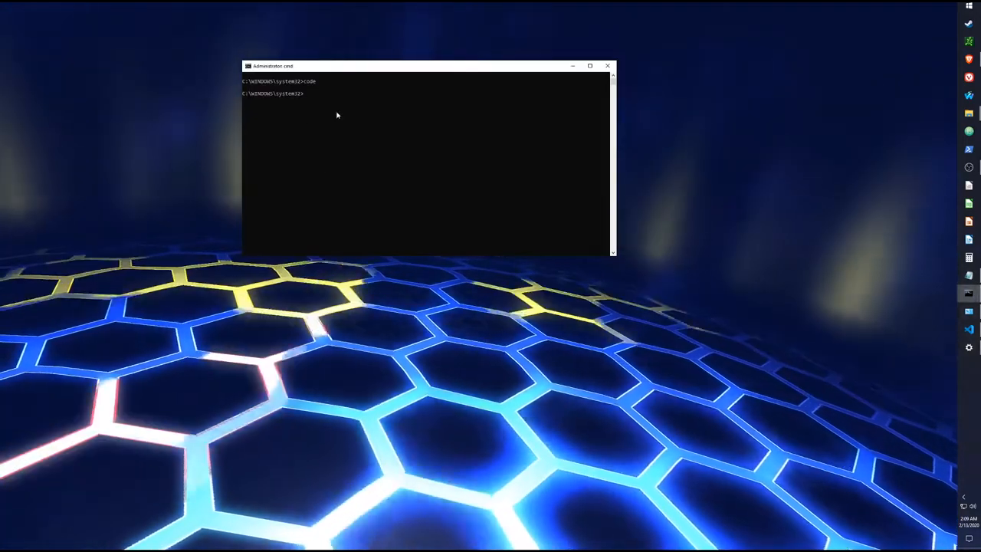
Run 'python --version' (reports 3.7.4), then bring the prompt forward and clear it with cls
{"action": "type", "text": "pyt"}
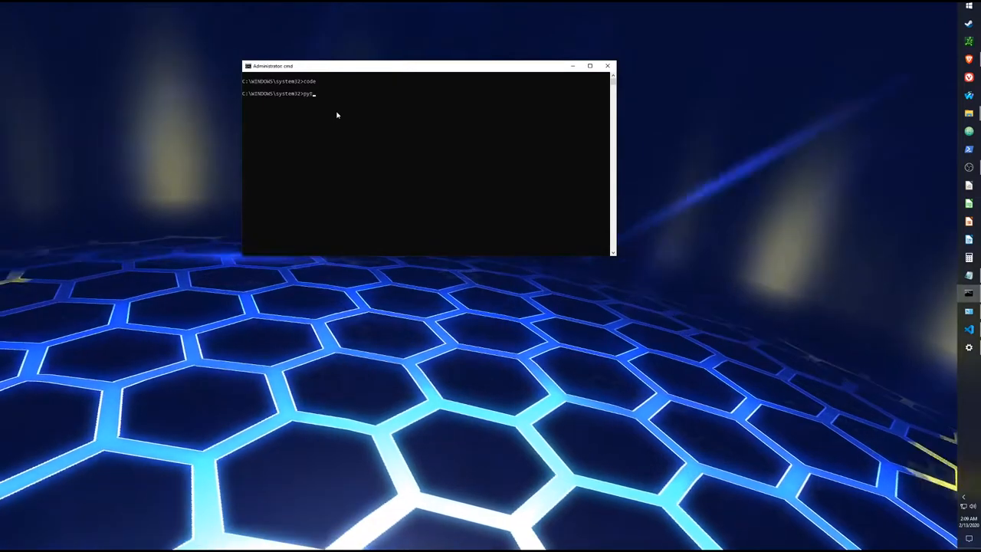
{"action": "type", "text": "hon --"}
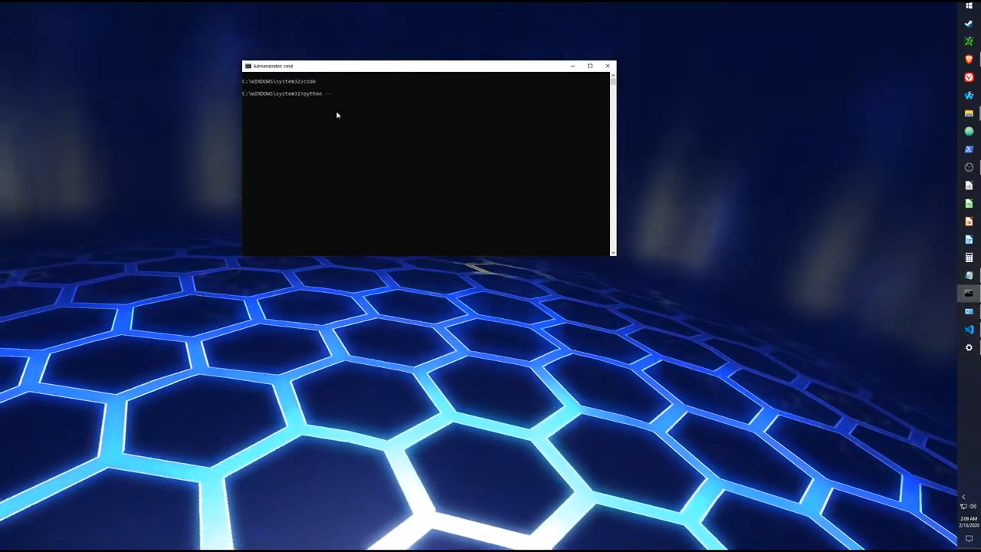
{"action": "type", "text": "version"}
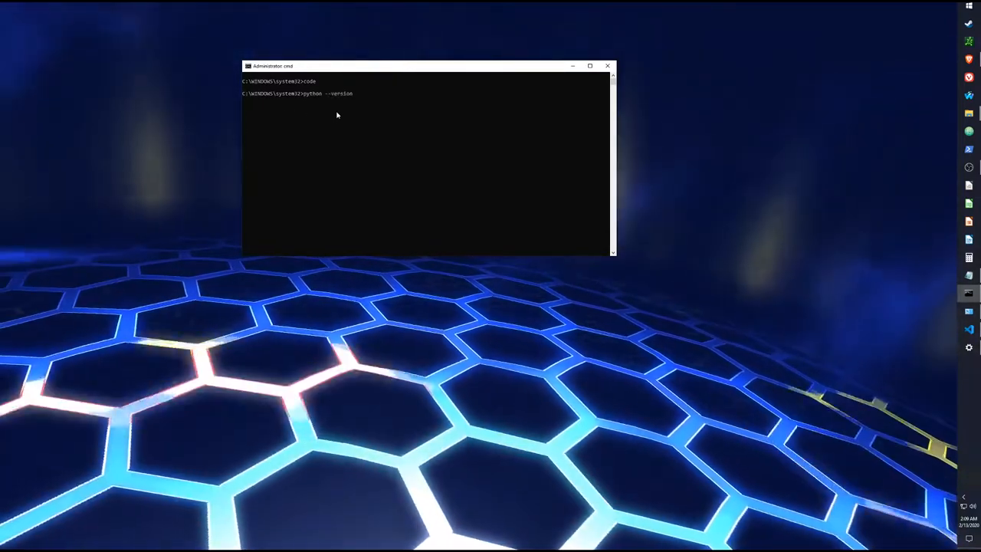
{"action": "key", "text": "Return"}
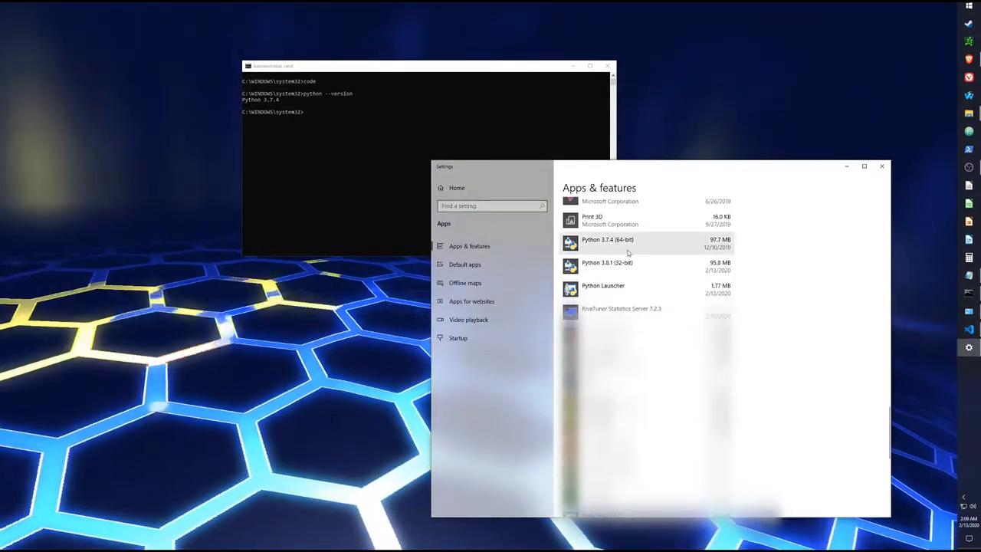
{"action": "left_click", "coordinate": [881, 166]}
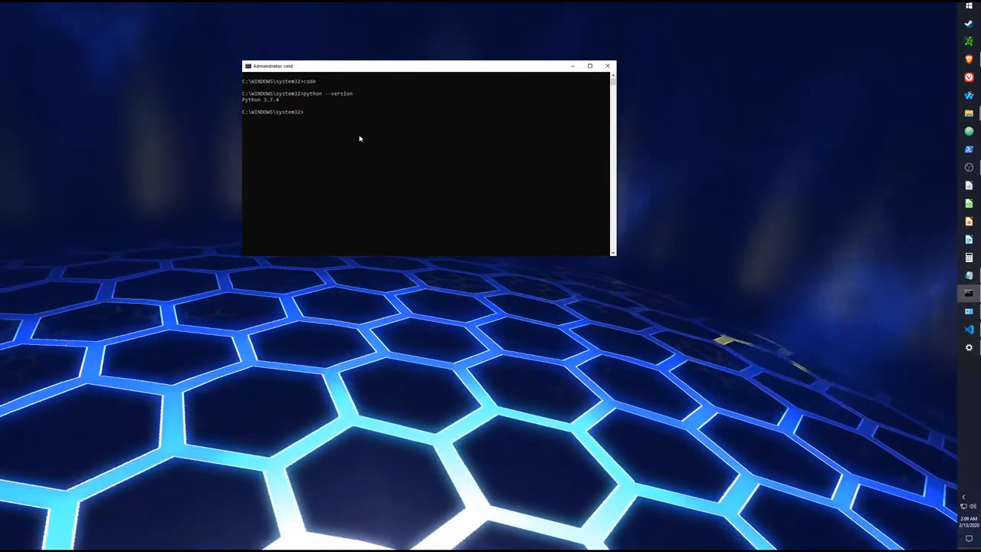
{"action": "type", "text": "cls"}
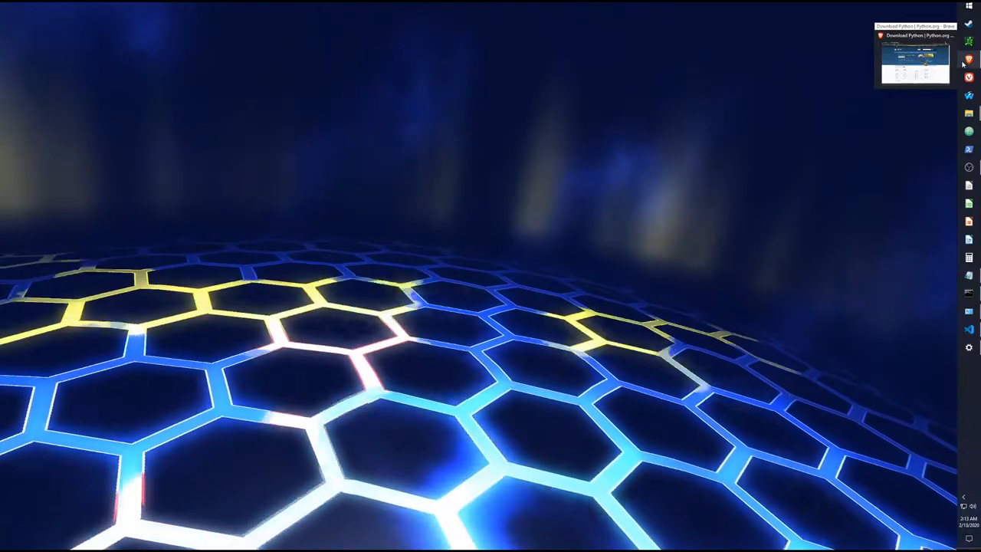
Restore Brave, view the VS Code documentation tab, then minimize the browser
{"action": "left_click", "coordinate": [913, 61]}
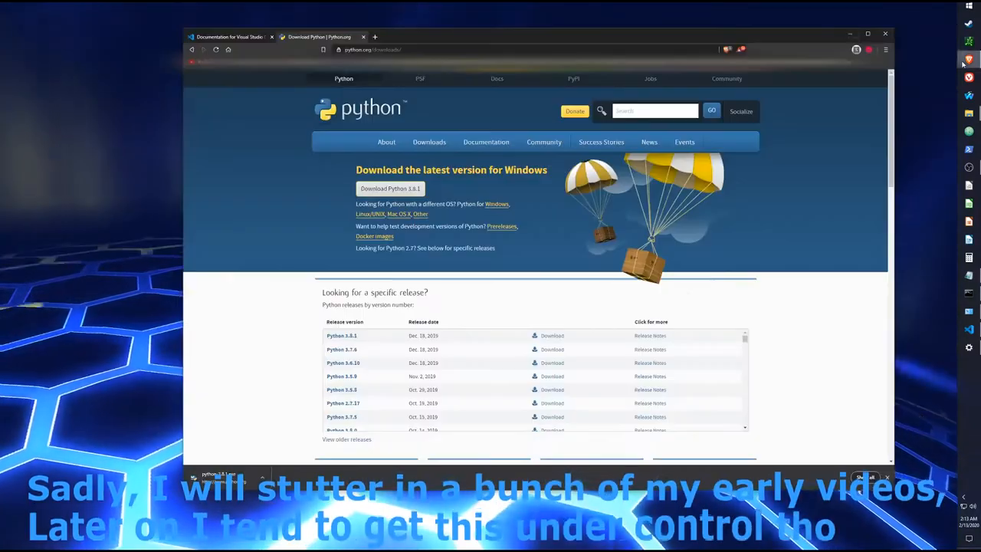
{"action": "left_click", "coordinate": [229, 36]}
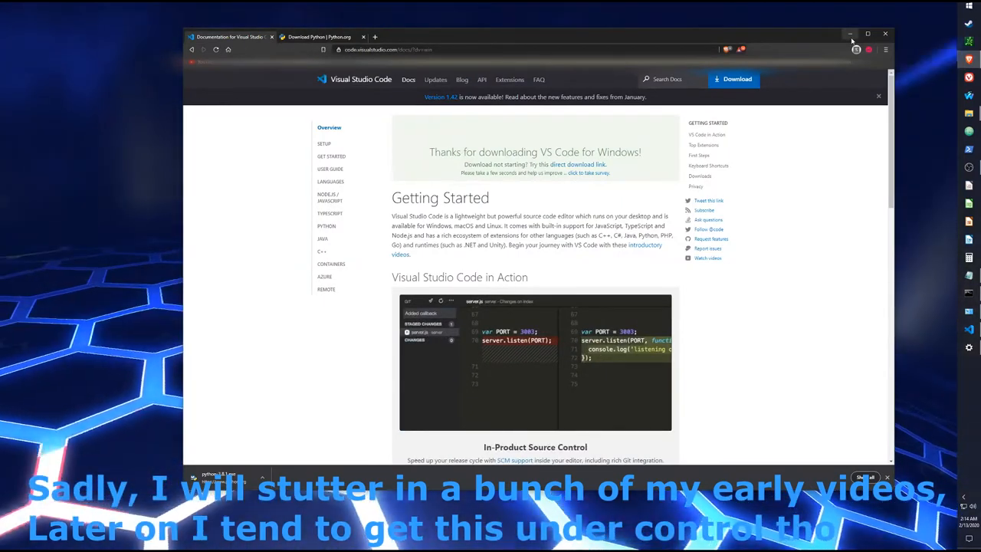
{"action": "left_click", "coordinate": [361, 79]}
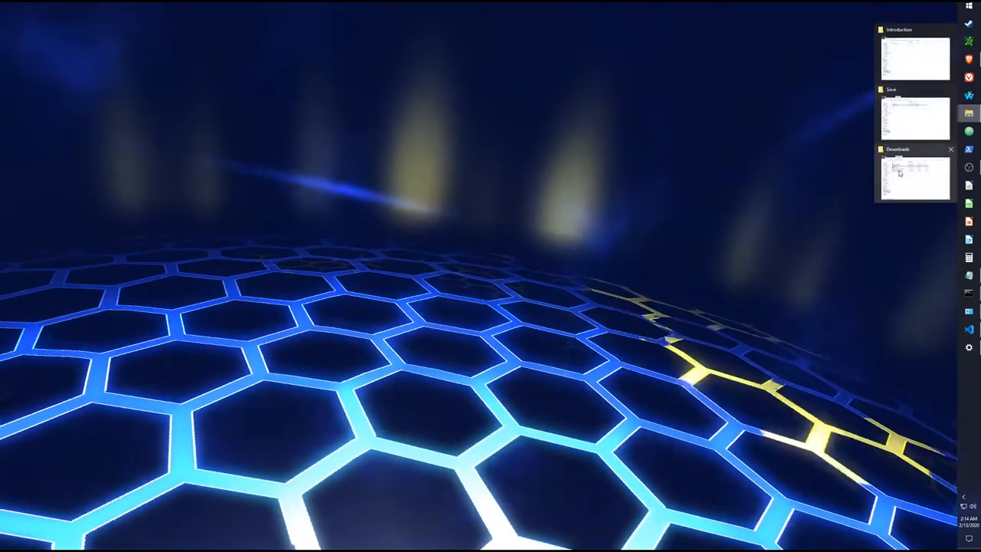
Run VSCodeUserSetup-x64-1.42.0 as administrator from Downloads and confirm running it
{"action": "left_click", "coordinate": [911, 176]}
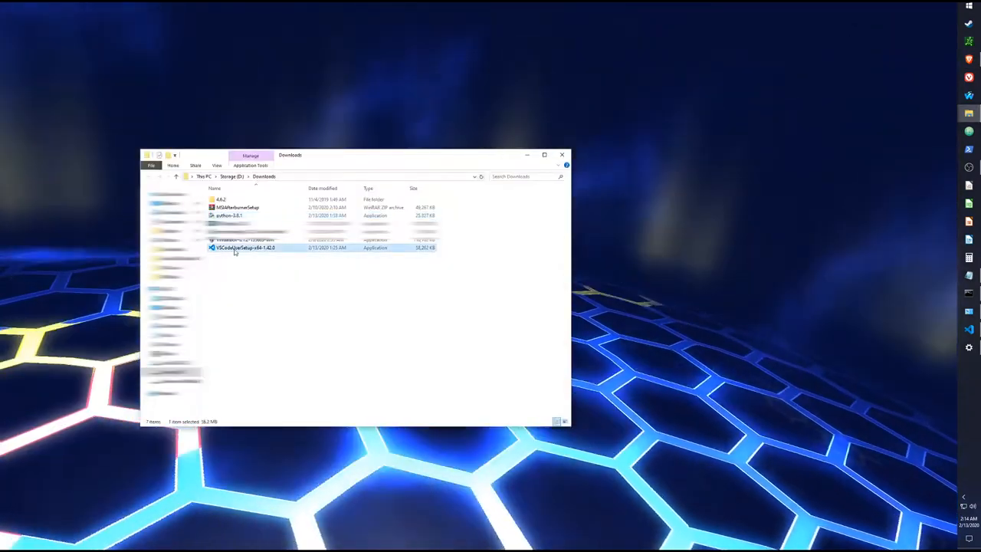
{"action": "right_click", "coordinate": [245, 248]}
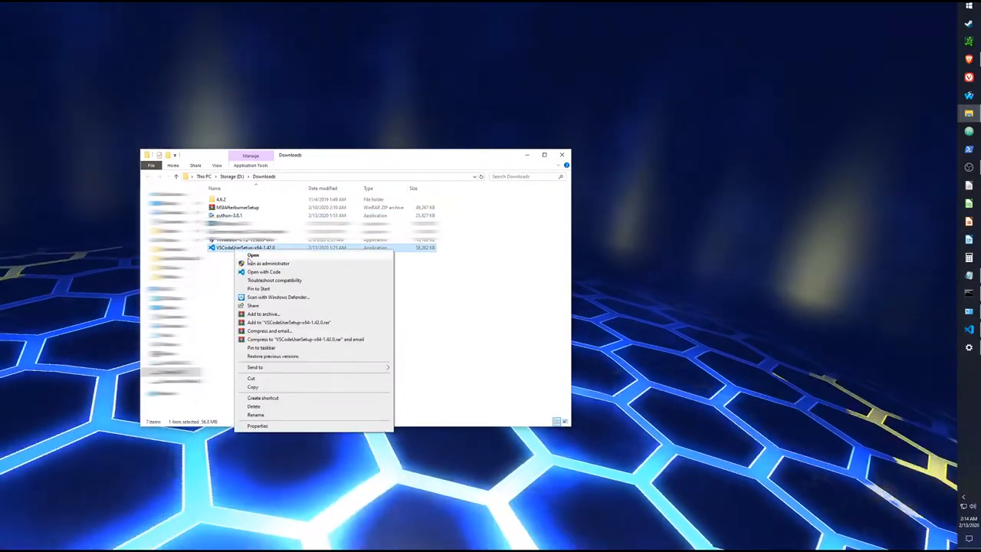
{"action": "left_click", "coordinate": [253, 255]}
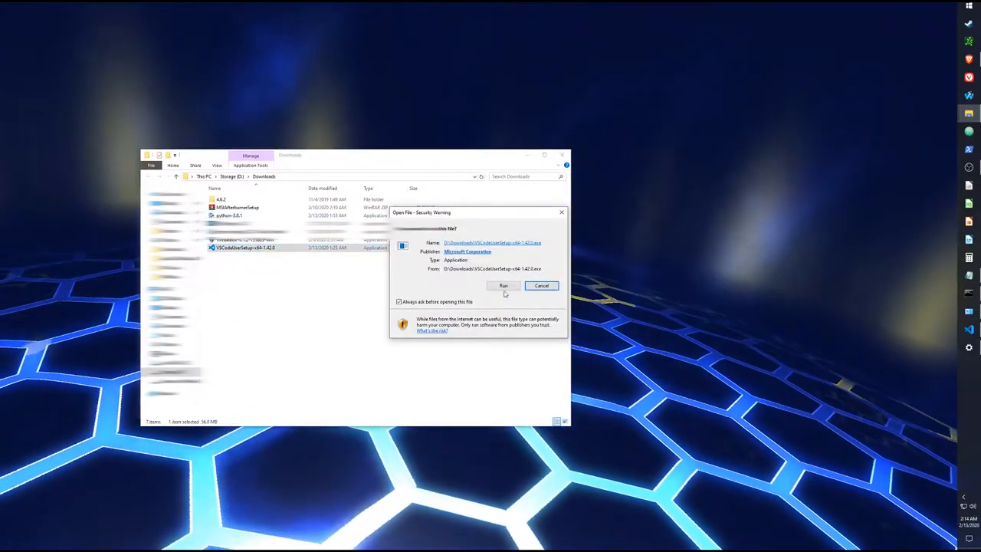
{"action": "left_click", "coordinate": [503, 285]}
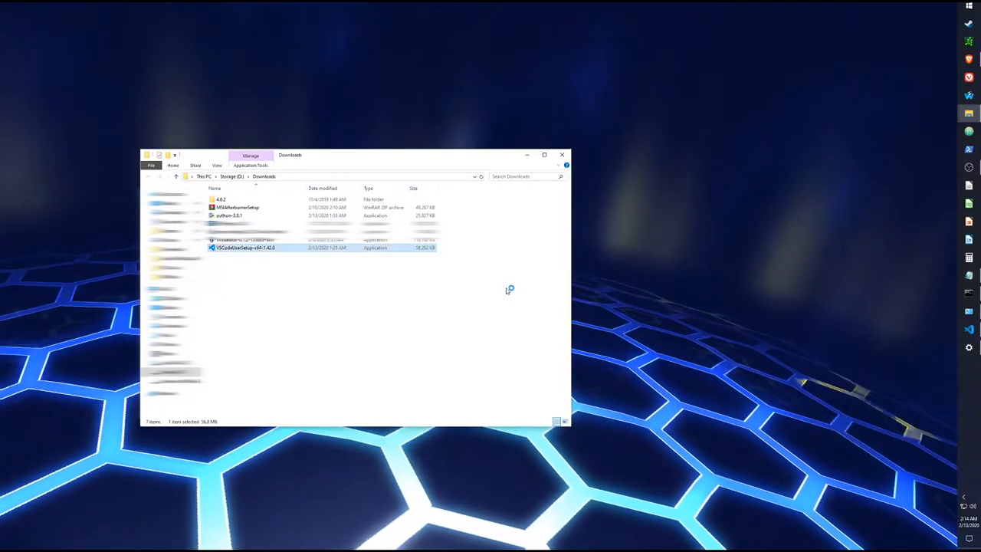
Dismiss the already-running warning and relaunch the VS Code installer
{"action": "double_click", "coordinate": [245, 248]}
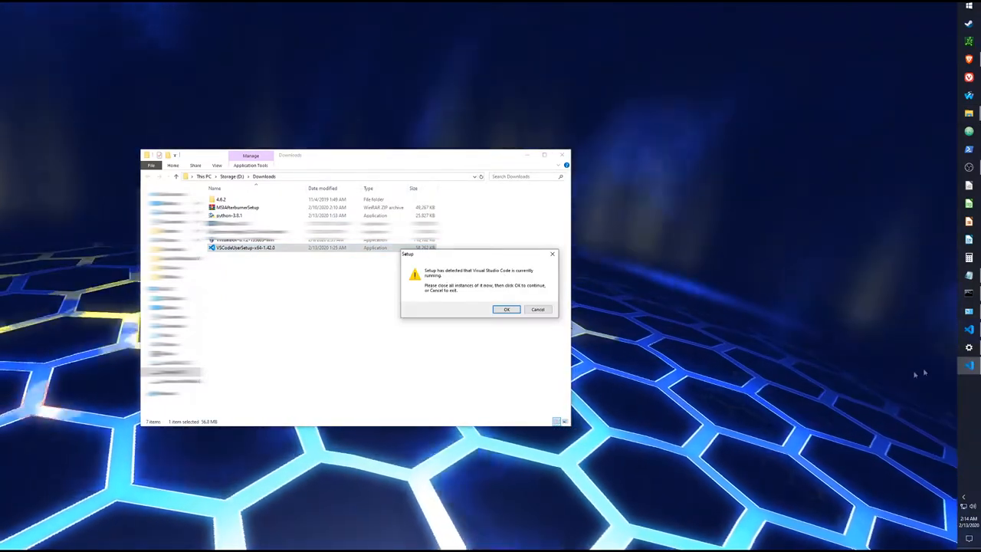
{"action": "left_click", "coordinate": [505, 309]}
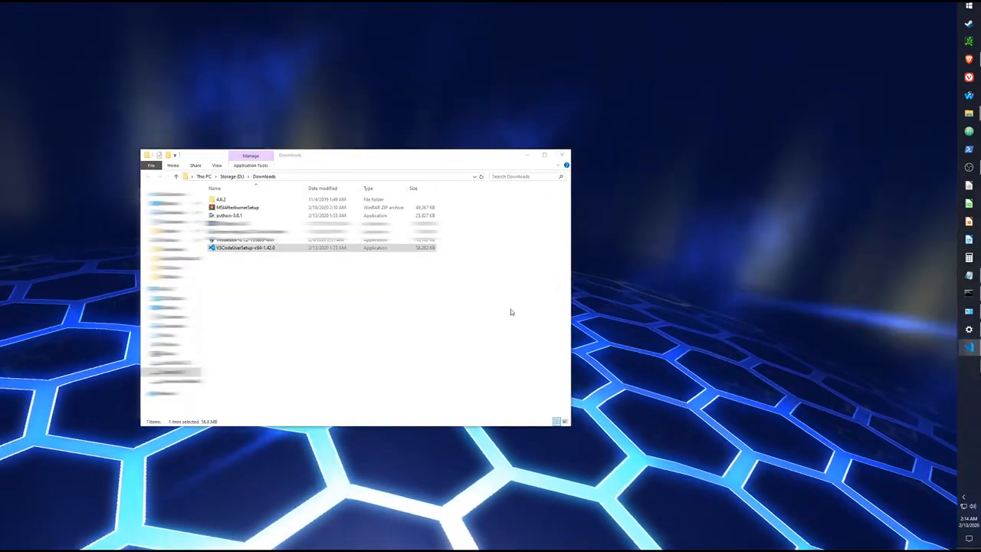
{"action": "double_click", "coordinate": [245, 248]}
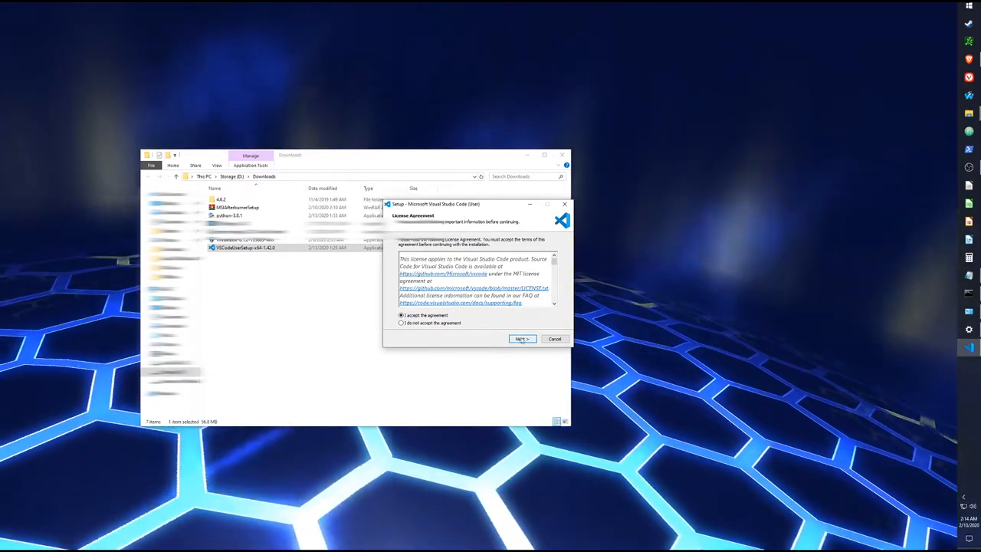
Accept the license, pass additional tasks, then cancel VS Code Setup and confirm exit
{"action": "left_click", "coordinate": [521, 338]}
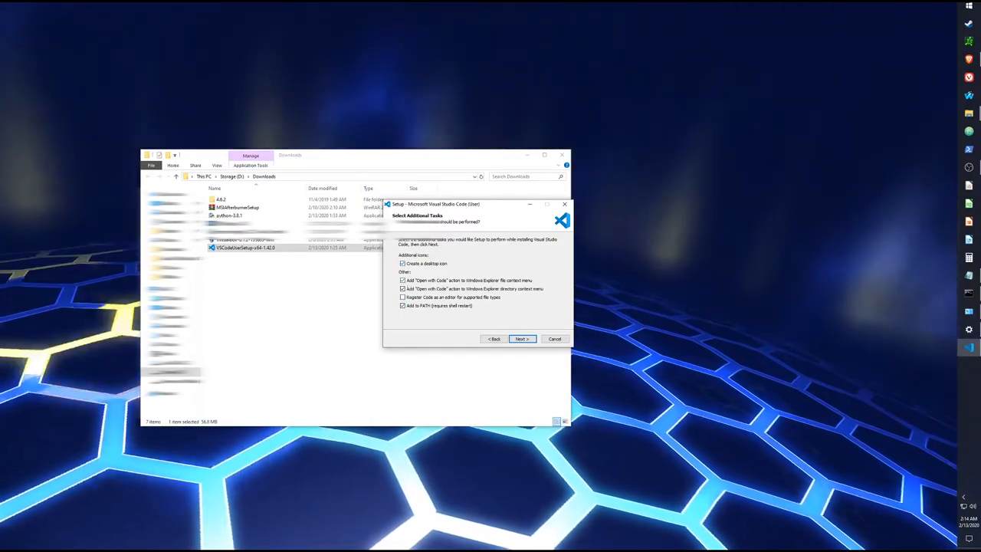
{"action": "left_click", "coordinate": [520, 338]}
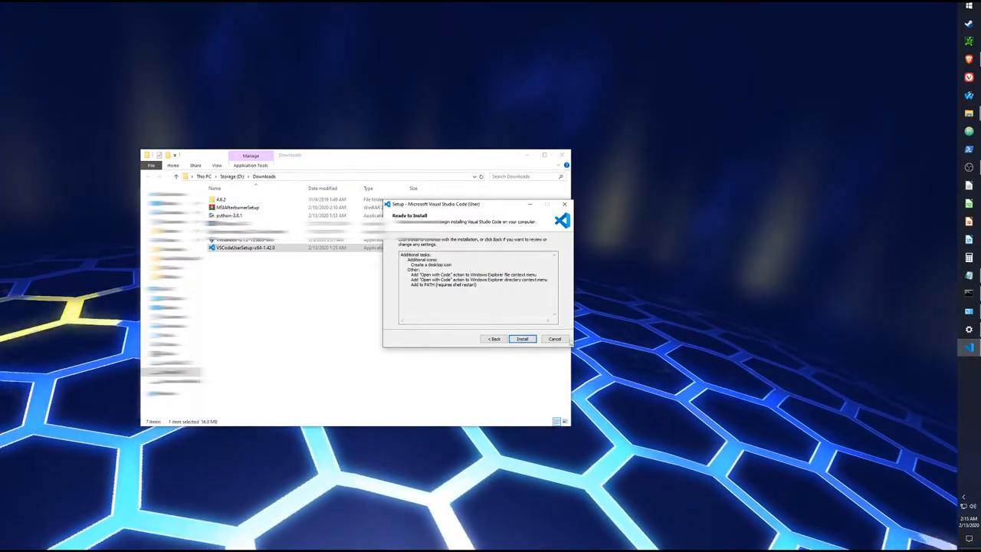
{"action": "left_click", "coordinate": [554, 339]}
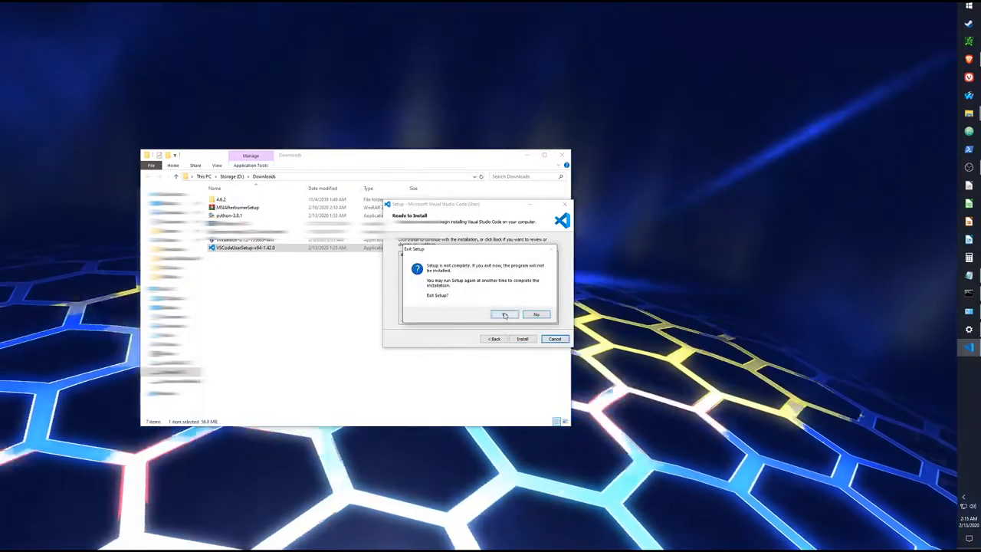
{"action": "left_click", "coordinate": [505, 314]}
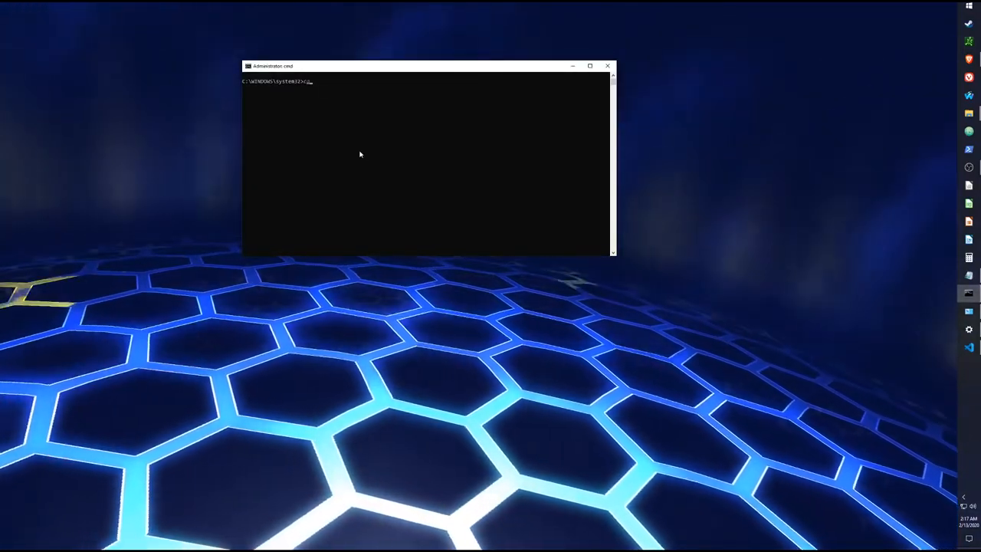
Launch VS Code with the 'code' command from the administrator prompt
{"action": "type", "text": "code"}
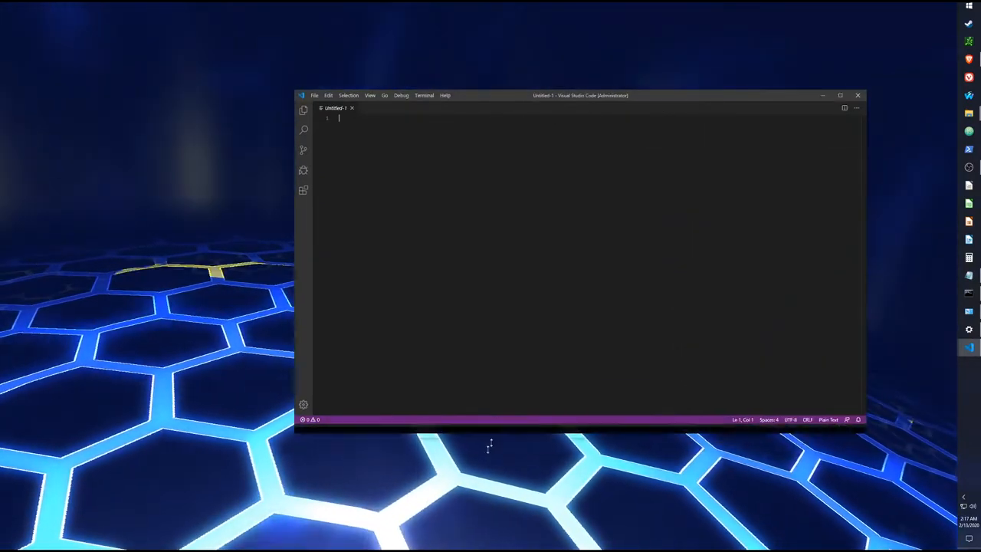
Move the VS Code window up and to the left on screen
{"action": "left_click_drag", "start_coordinate": [580, 95], "coordinate": [509, 87]}
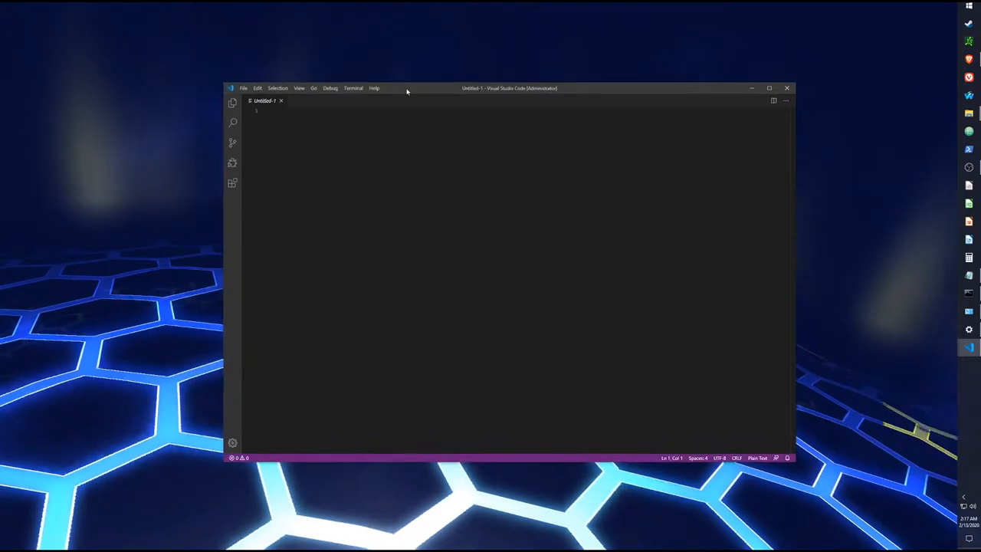
{"action": "mouse_move", "coordinate": [420, 89]}
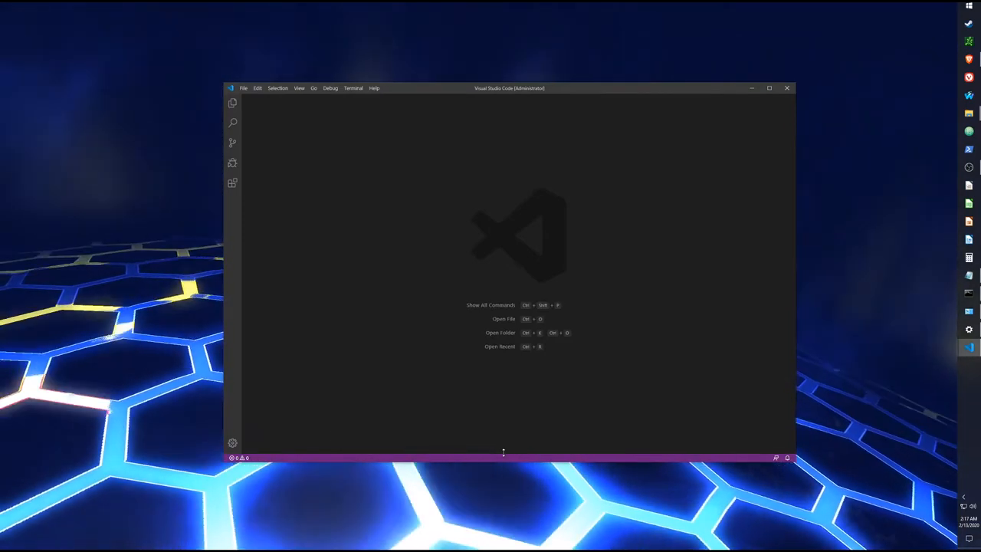
Open the Introduction folder as the workspace through Explorer's Open Folder
{"action": "left_click", "coordinate": [354, 87]}
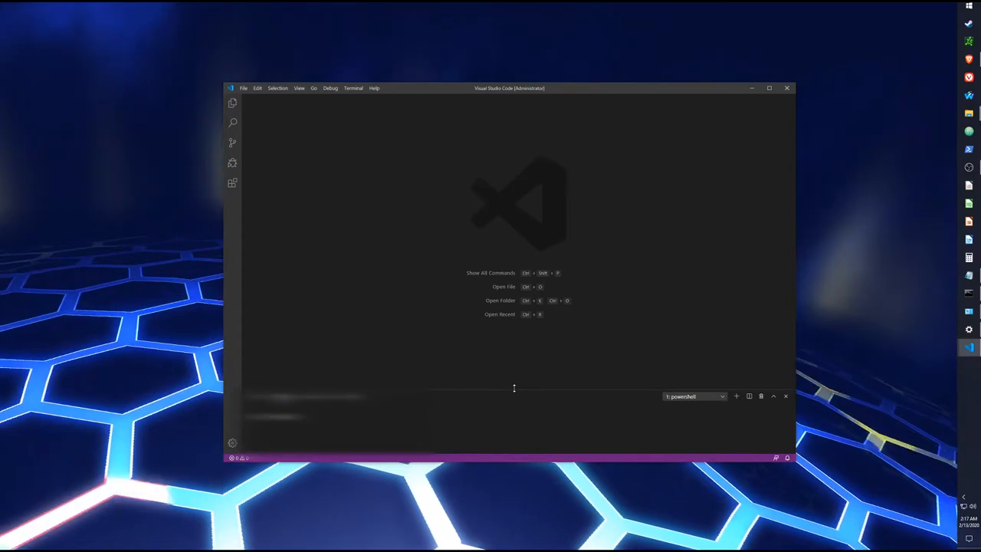
{"action": "mouse_move", "coordinate": [289, 134]}
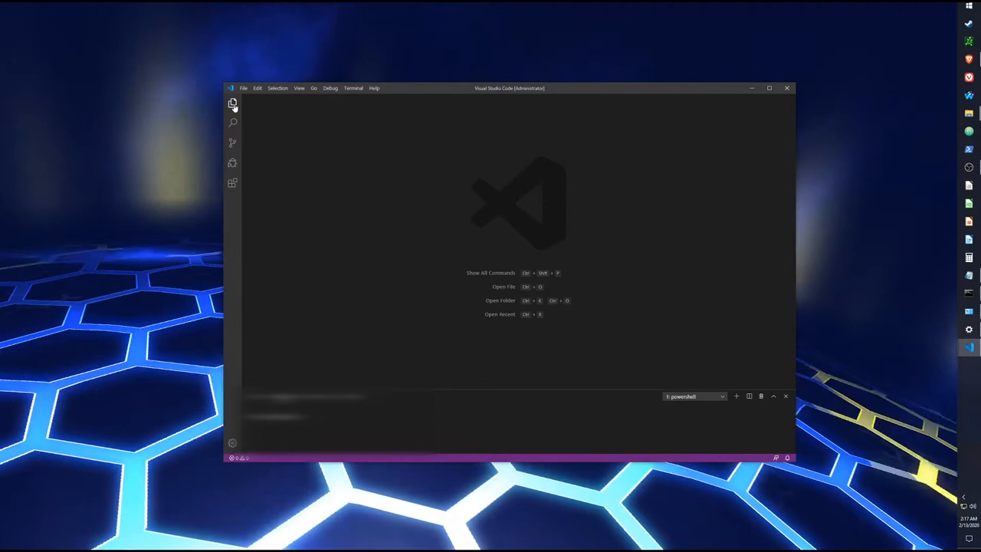
{"action": "left_click", "coordinate": [232, 104]}
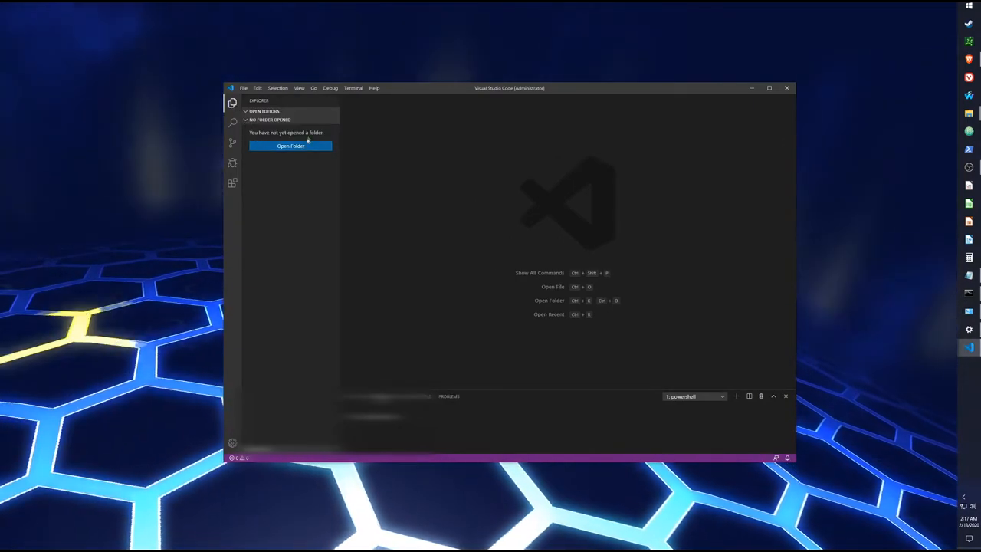
{"action": "left_click", "coordinate": [291, 145]}
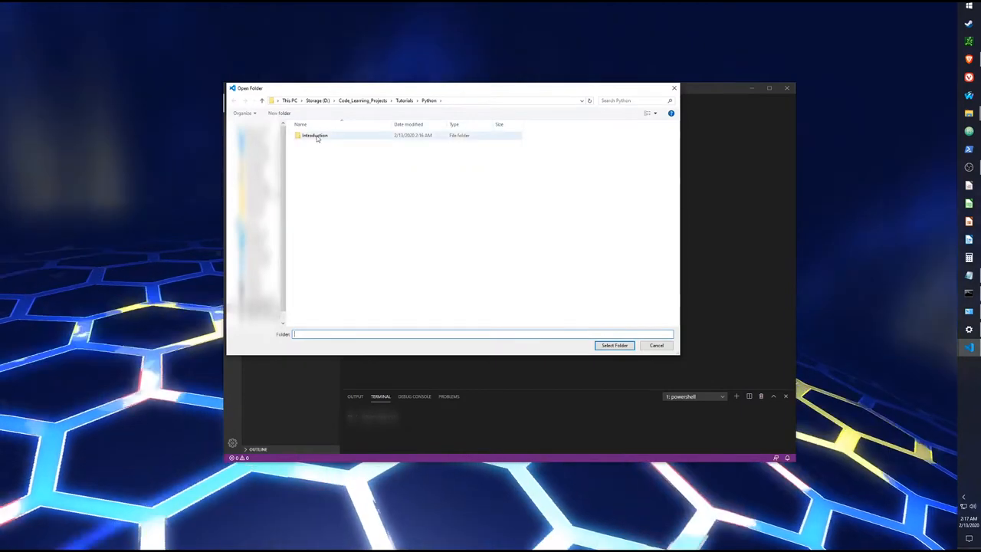
{"action": "double_click", "coordinate": [315, 135]}
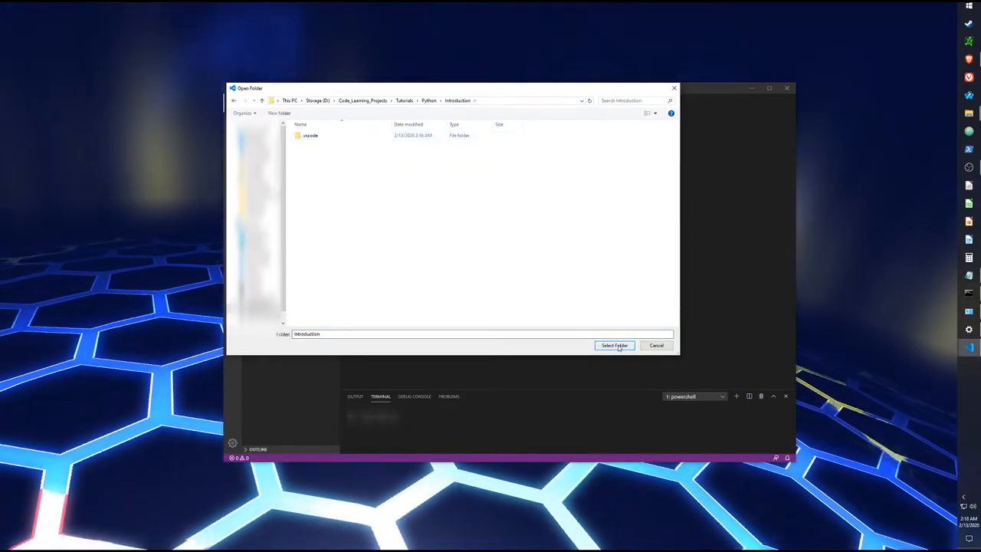
{"action": "left_click", "coordinate": [614, 344]}
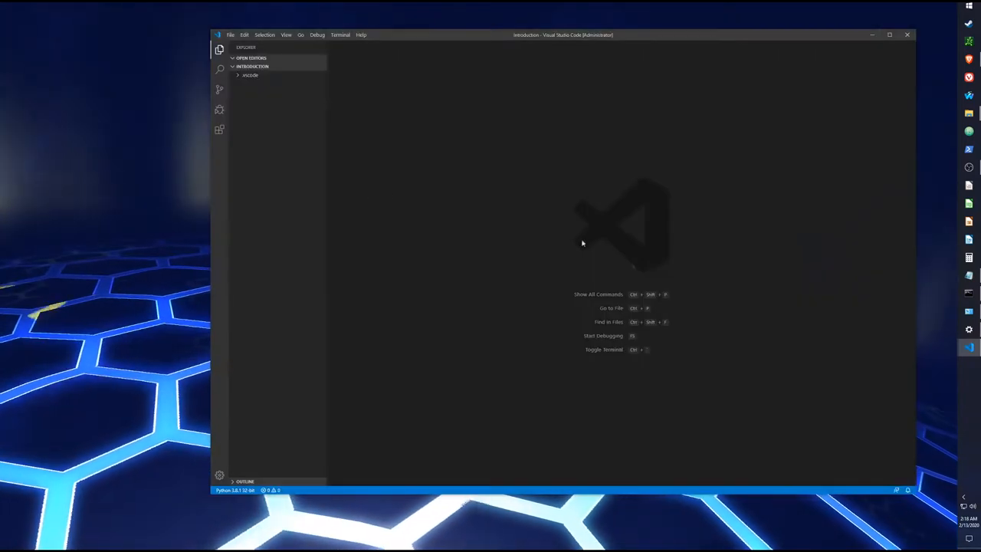
{"action": "mouse_move", "coordinate": [220, 69]}
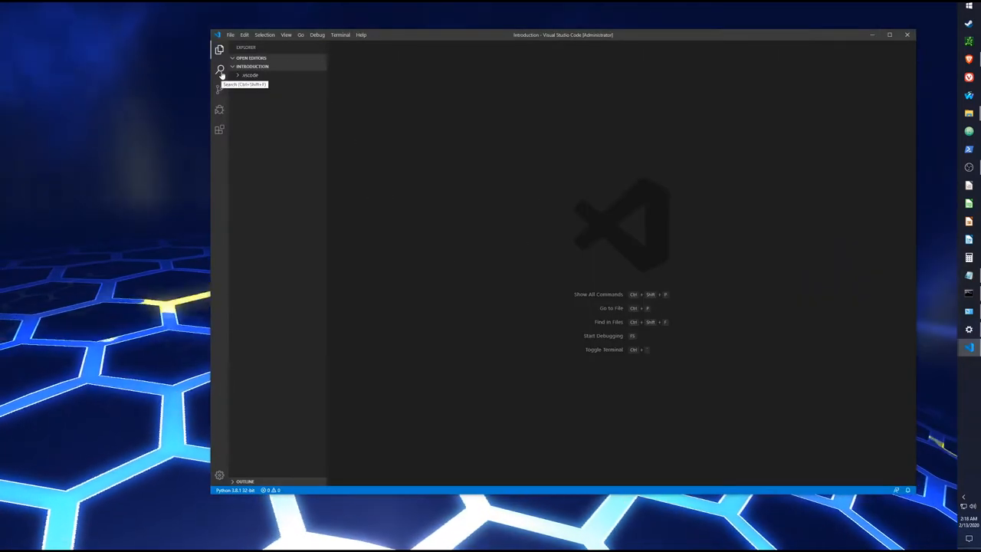
Look through the Search view and its search field, then Source Control
{"action": "left_click", "coordinate": [219, 69]}
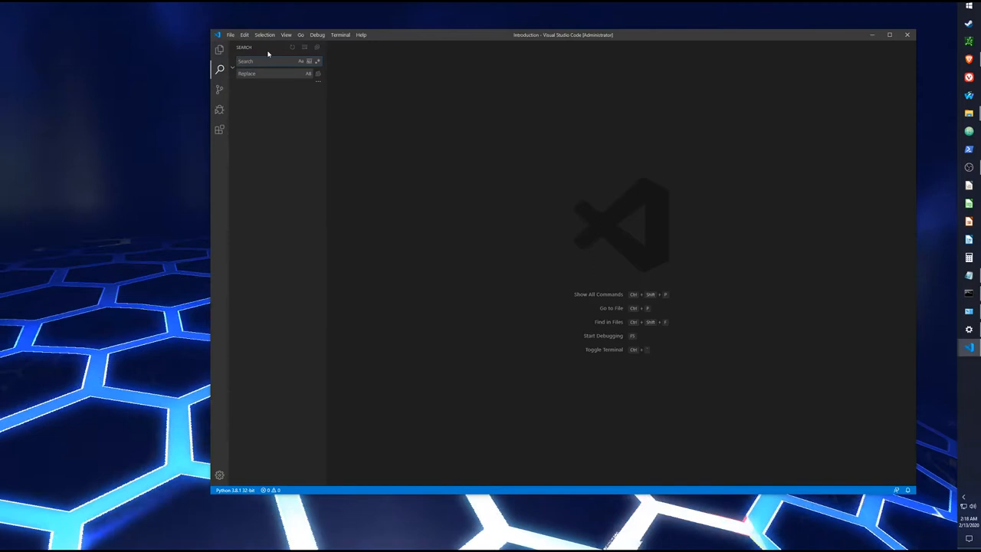
{"action": "mouse_move", "coordinate": [245, 60]}
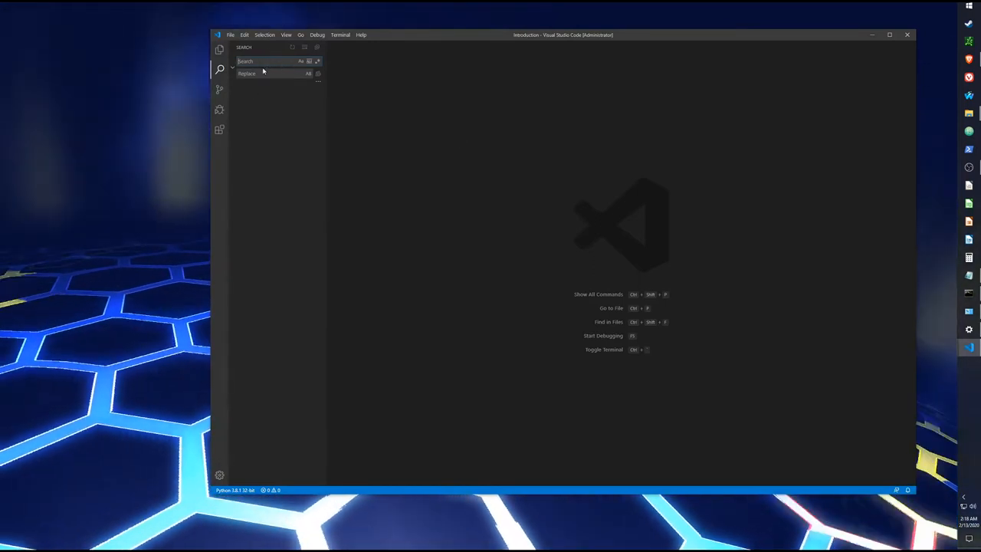
{"action": "left_click", "coordinate": [220, 90]}
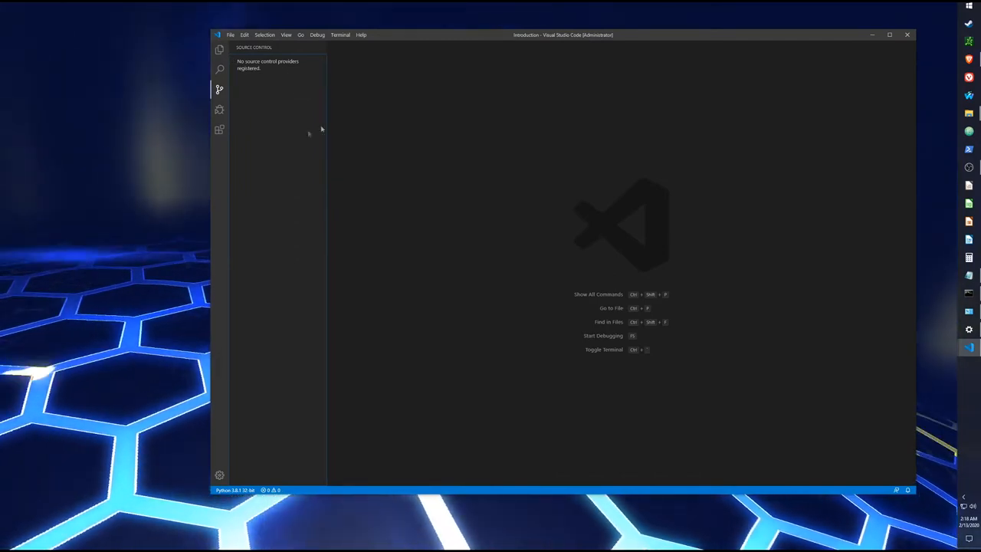
{"action": "left_click", "coordinate": [219, 109]}
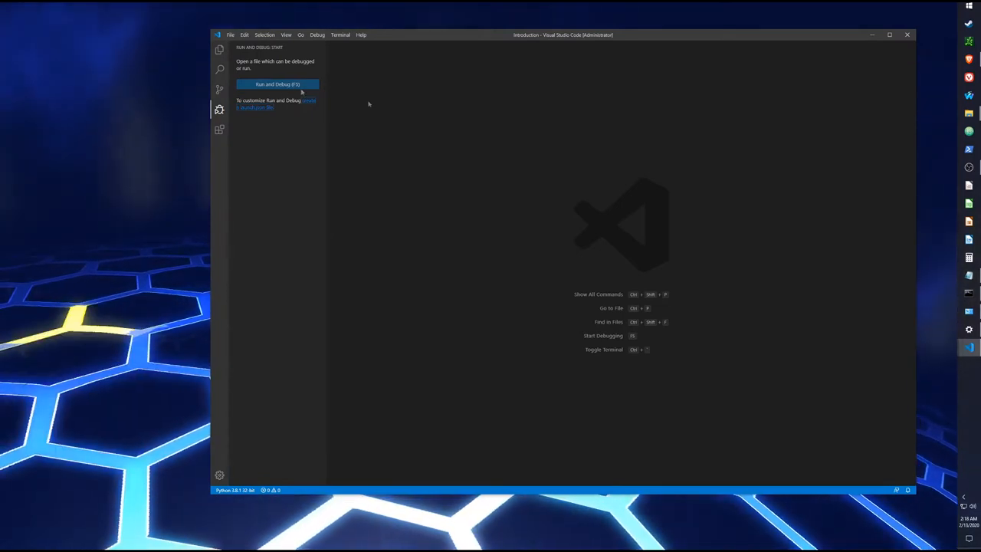
{"action": "mouse_move", "coordinate": [419, 115]}
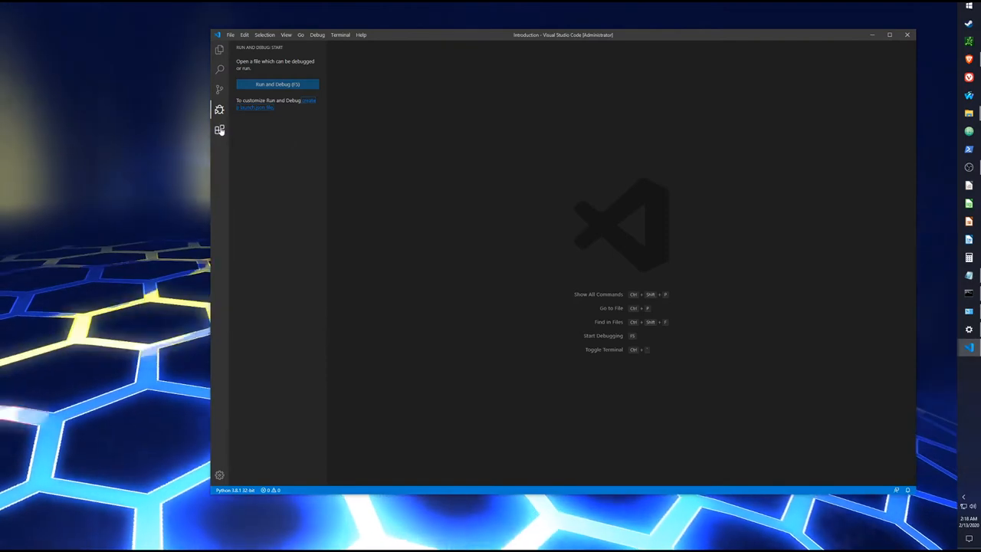
Search the extensions for 'pyth' to check the Microsoft Python extension
{"action": "left_click", "coordinate": [219, 128]}
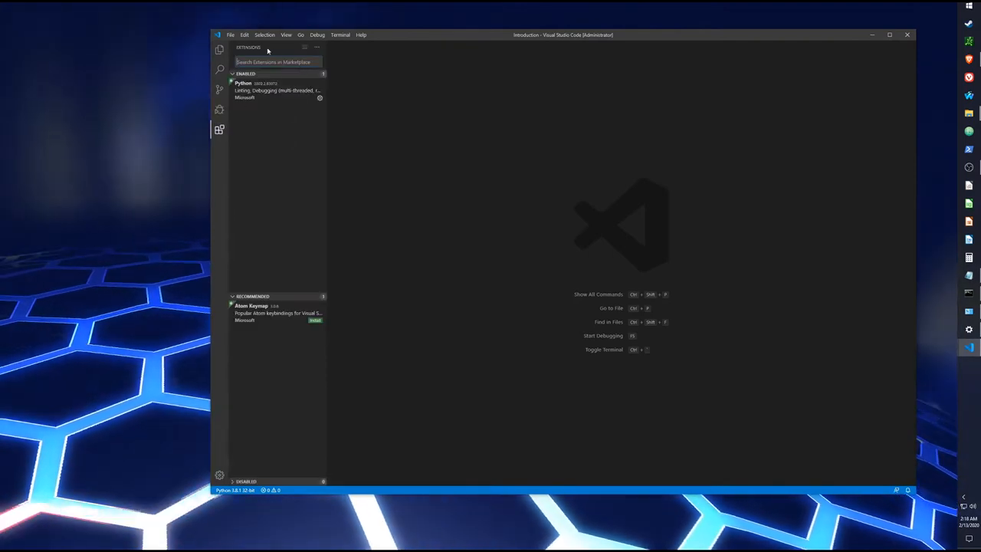
{"action": "mouse_move", "coordinate": [243, 90]}
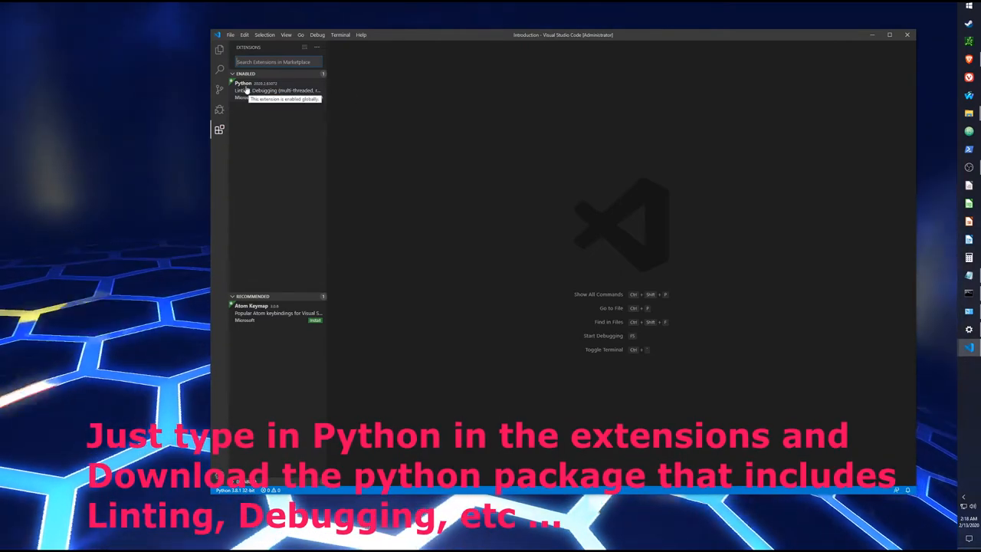
{"action": "type", "text": "pyth"}
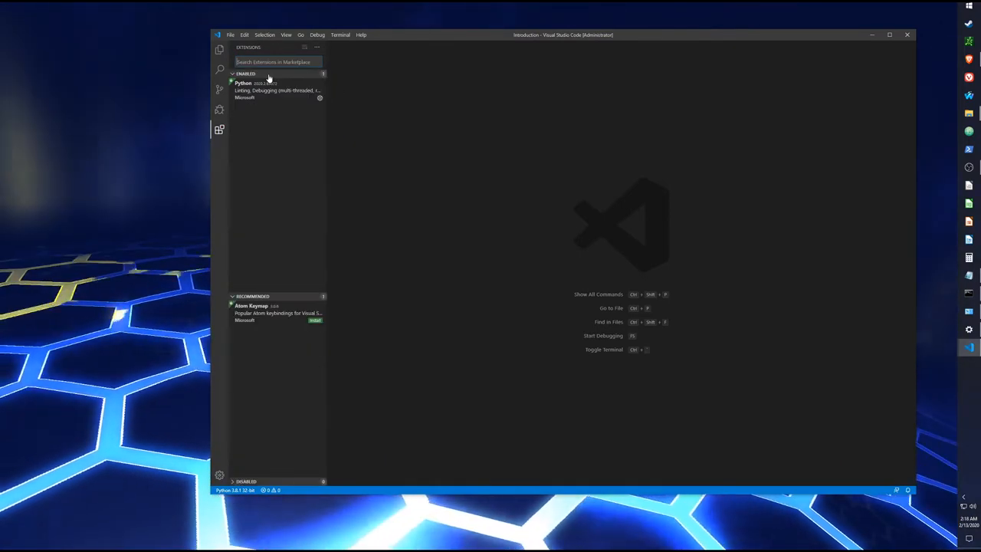
{"action": "mouse_move", "coordinate": [292, 134]}
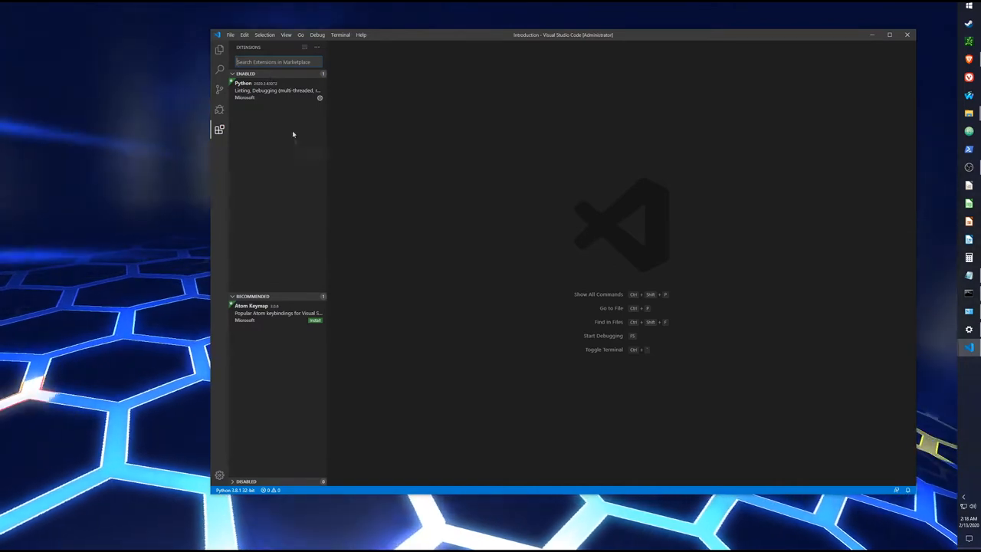
{"action": "mouse_move", "coordinate": [657, 278]}
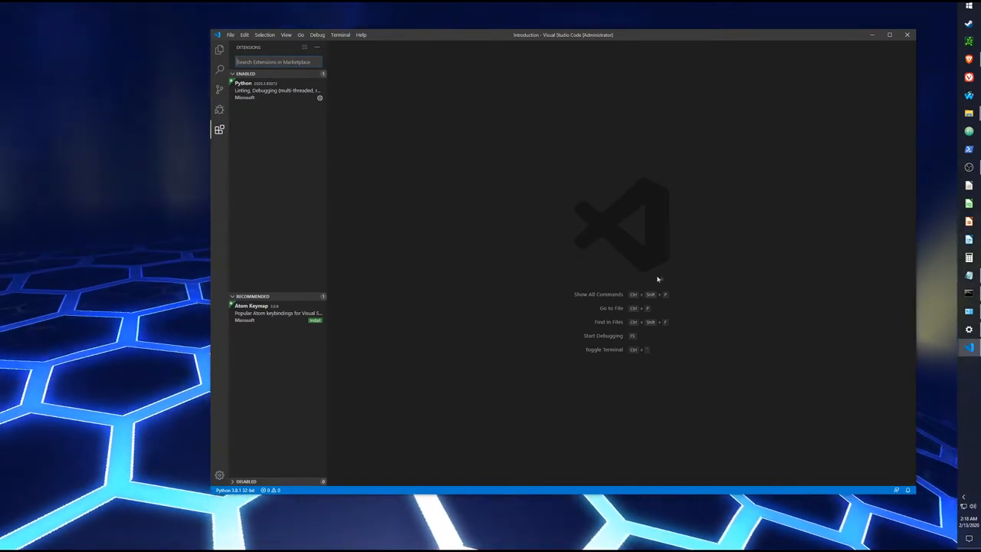
{"action": "mouse_move", "coordinate": [326, 335]}
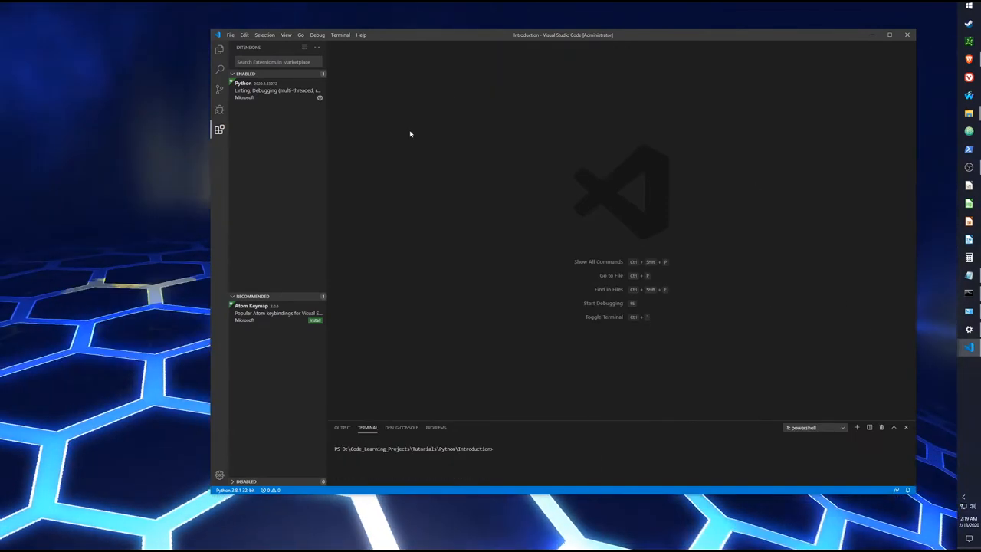
Add a new file named test.py to the Introduction folder from Explorer
{"action": "left_click", "coordinate": [219, 49]}
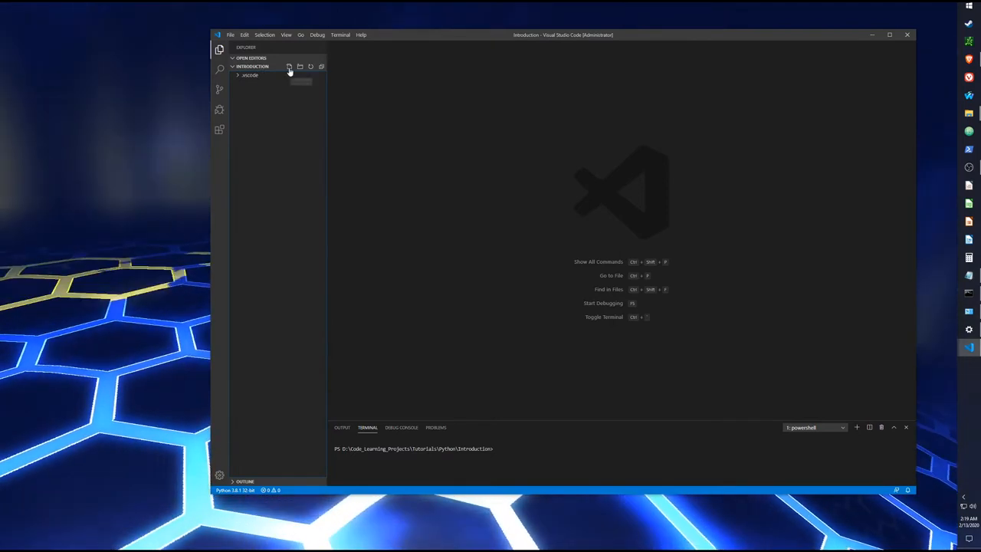
{"action": "left_click", "coordinate": [289, 66]}
{"action": "type", "text": "test.py"}
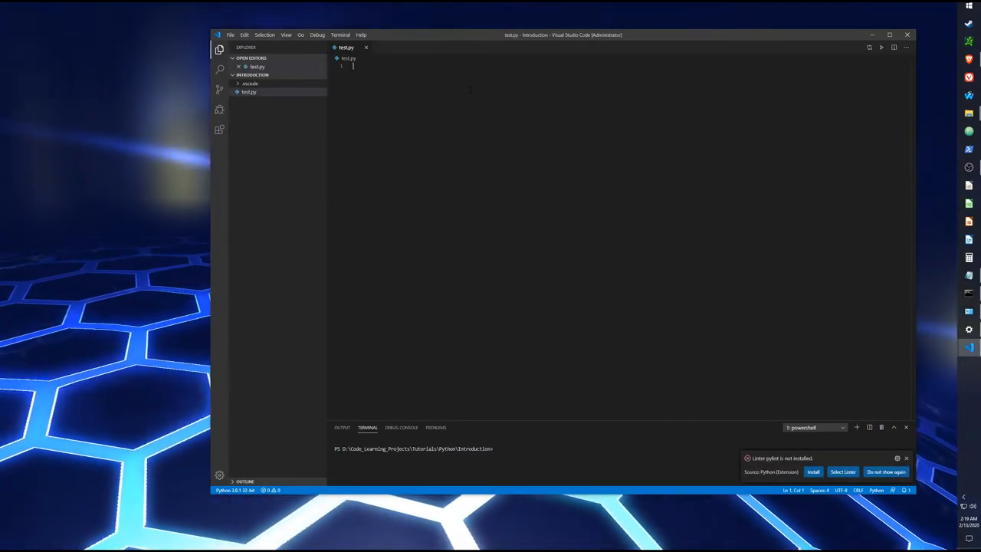
Write print('hello world!') in test.py and save with Ctrl+S
{"action": "type", "text": "print('hello wo"}
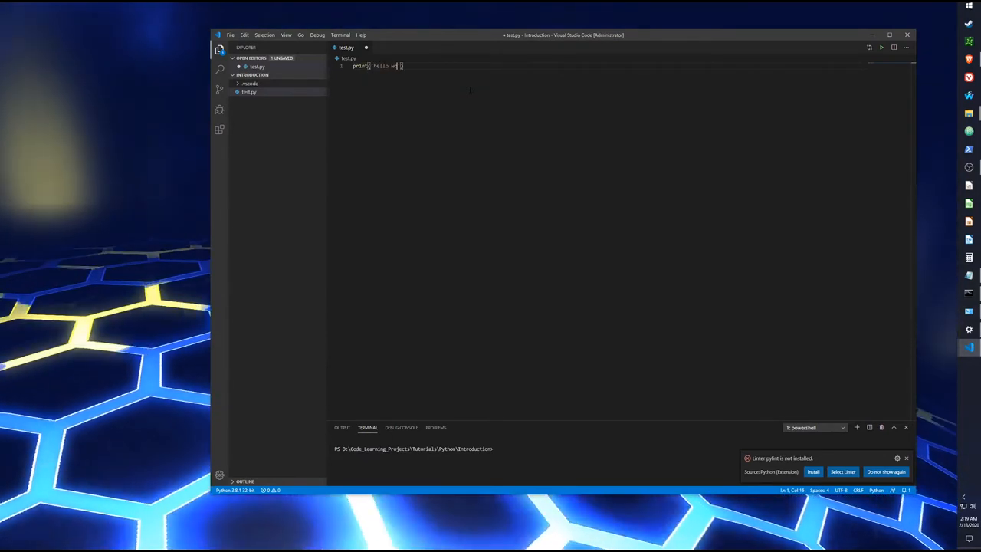
{"action": "type", "text": "rld!"}
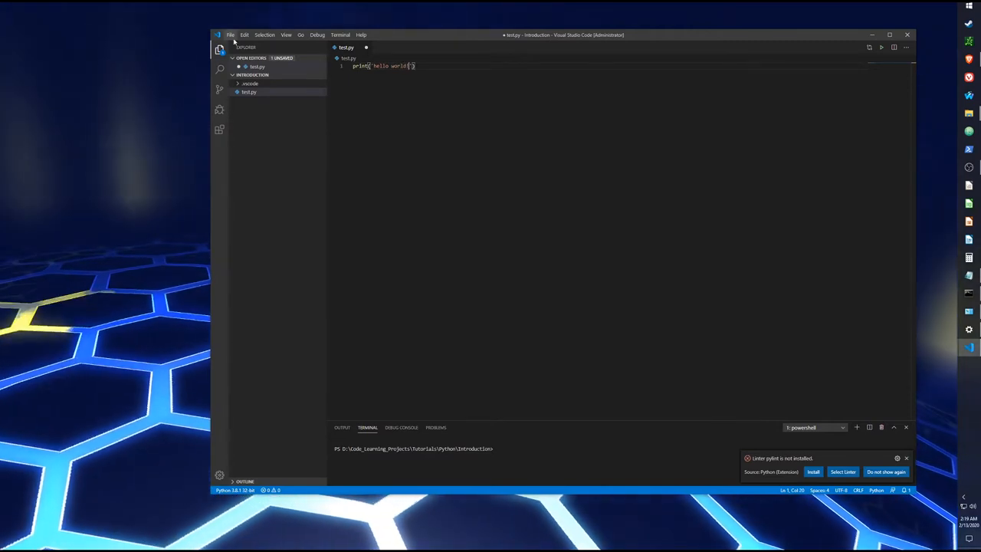
{"action": "key", "text": "ctrl+s"}
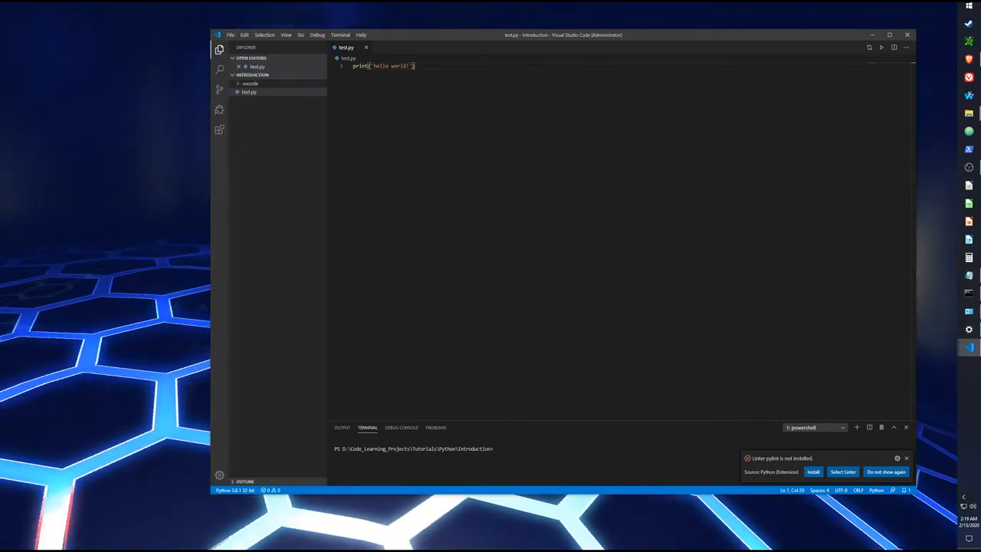
{"action": "mouse_move", "coordinate": [881, 47]}
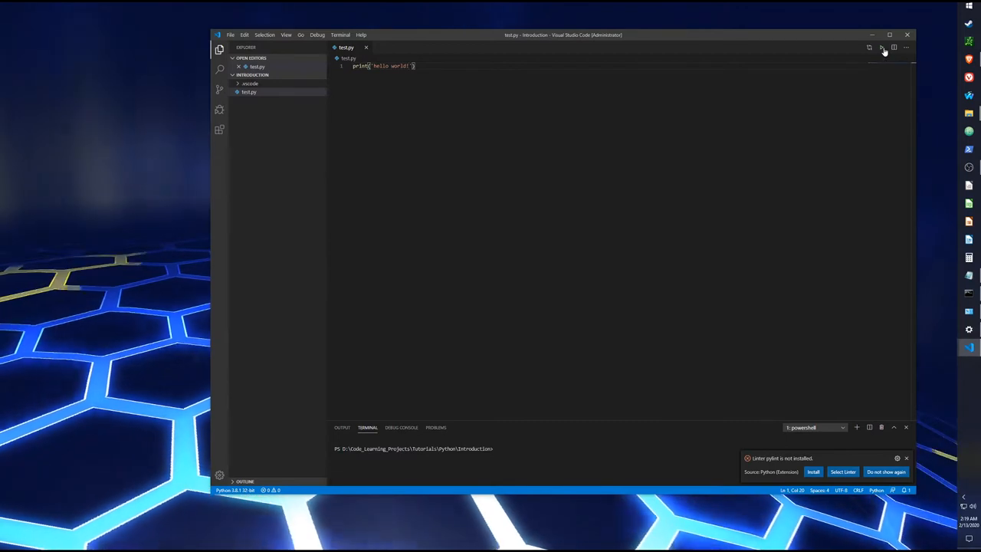
Run test.py in the terminal using the Run Python File button
{"action": "left_click", "coordinate": [880, 46]}
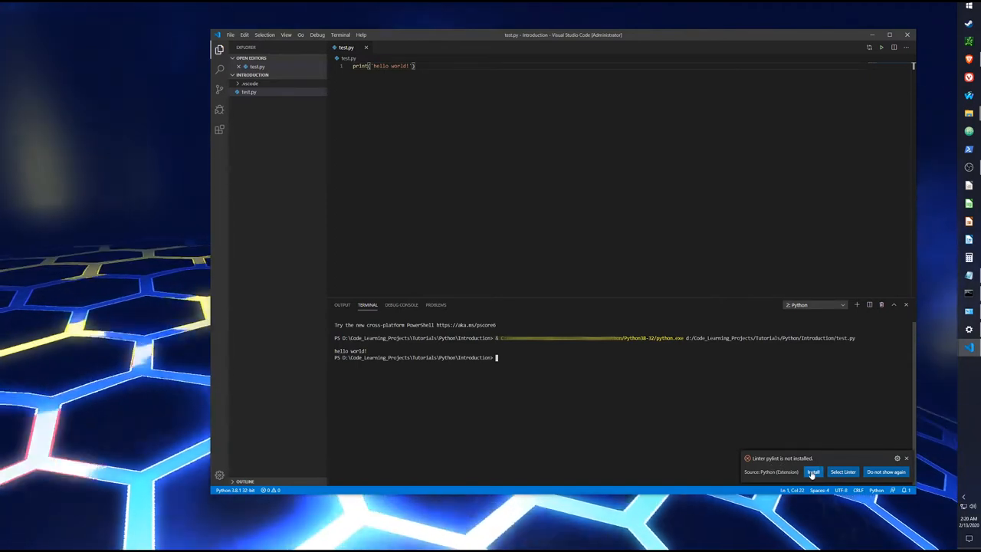
Install pylint from the notification and minimize the command prompt that appears
{"action": "left_click", "coordinate": [813, 471]}
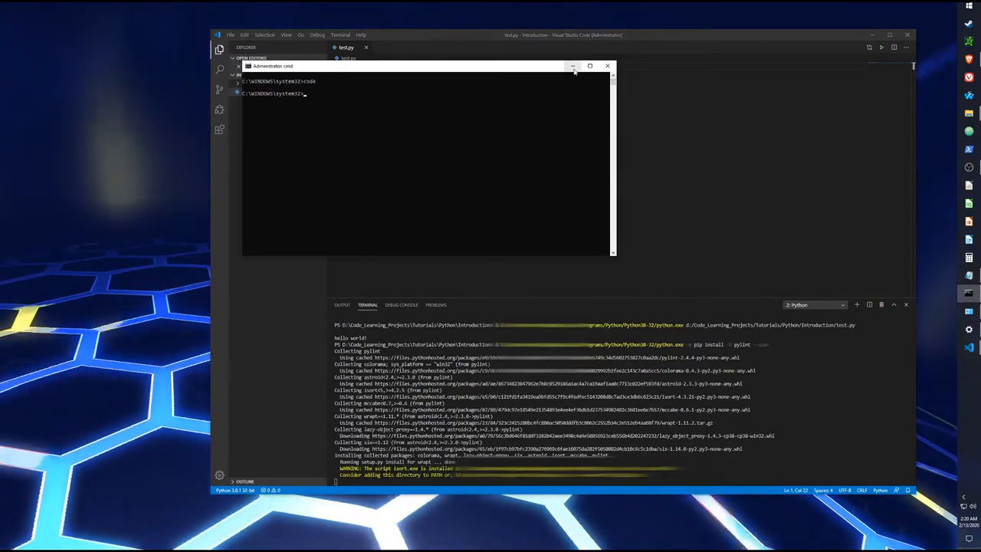
{"action": "left_click", "coordinate": [608, 66]}
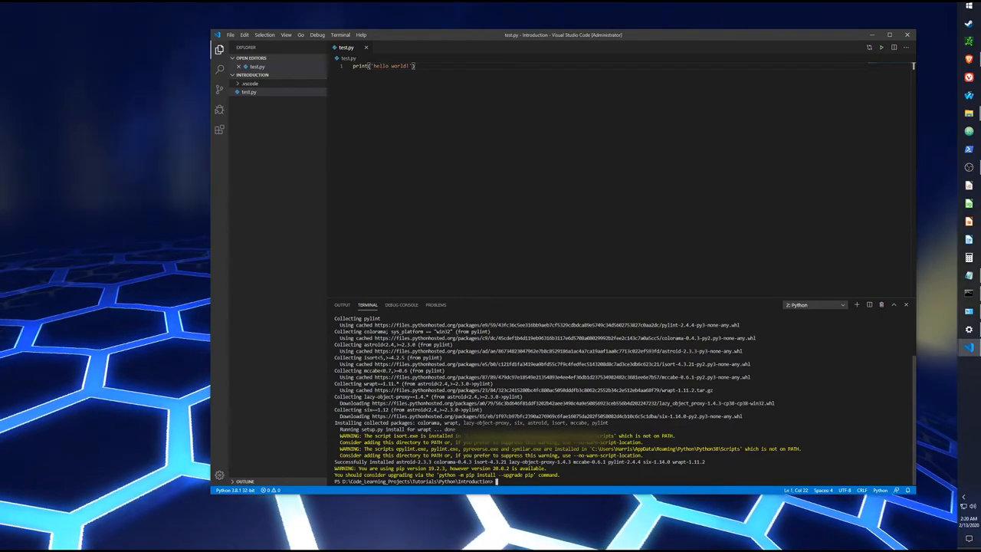
Run python -m pip install --upgrade pip in the terminal
{"action": "type", "text": "python"}
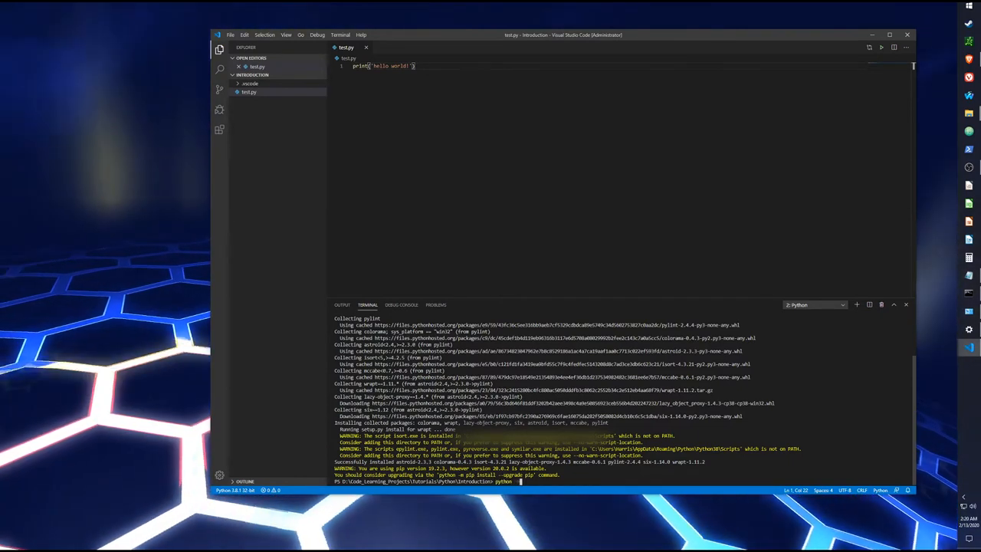
{"action": "type", "text": "pip"}
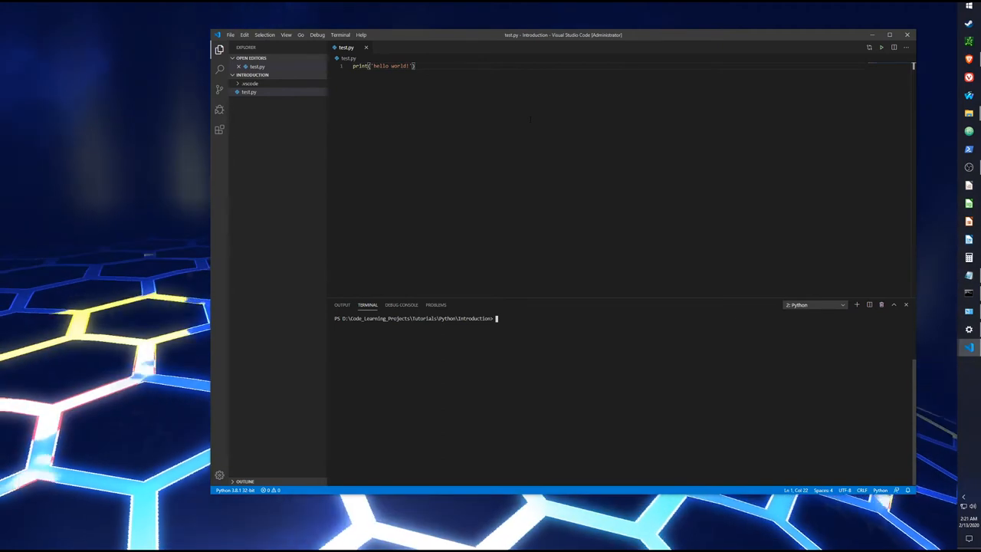
{"action": "mouse_move", "coordinate": [347, 146]}
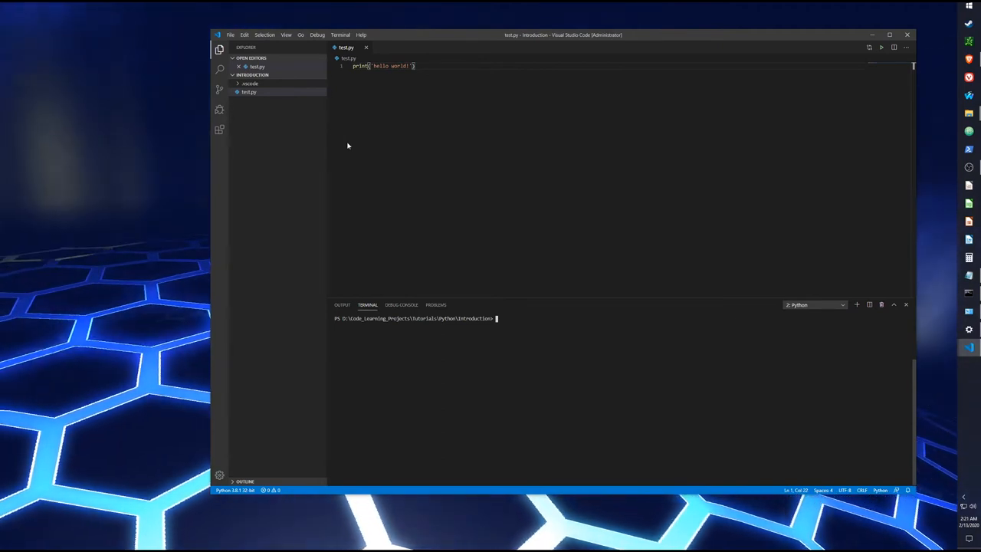